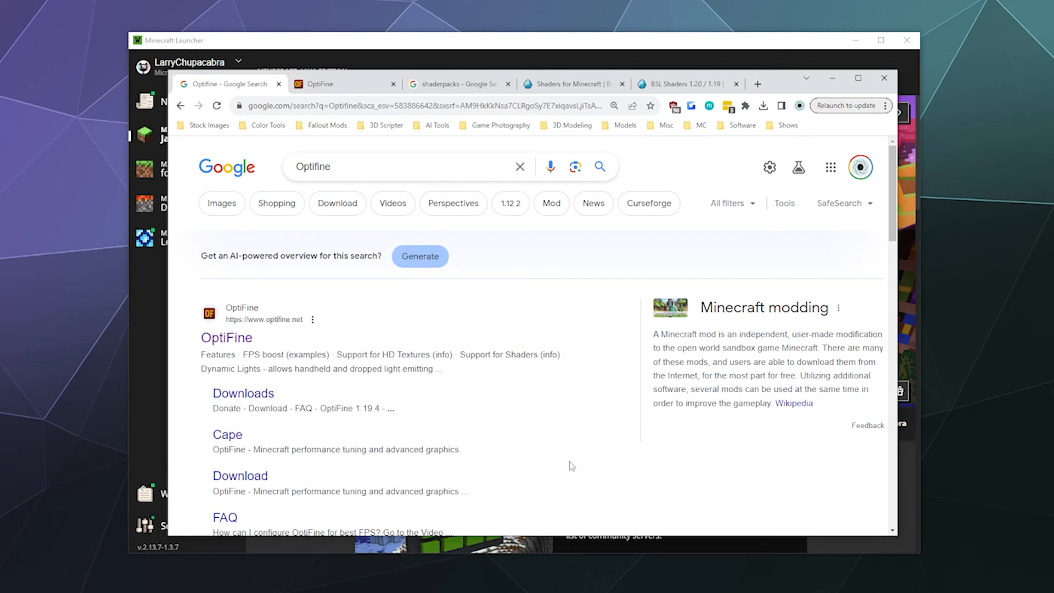
mouse_move(538, 422)
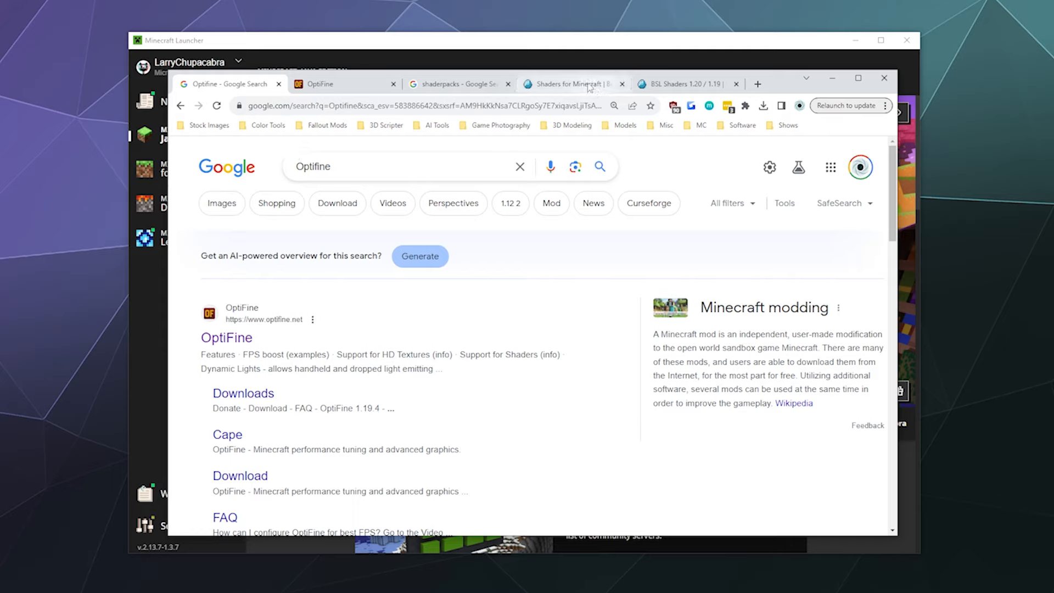
mouse_move(489, 317)
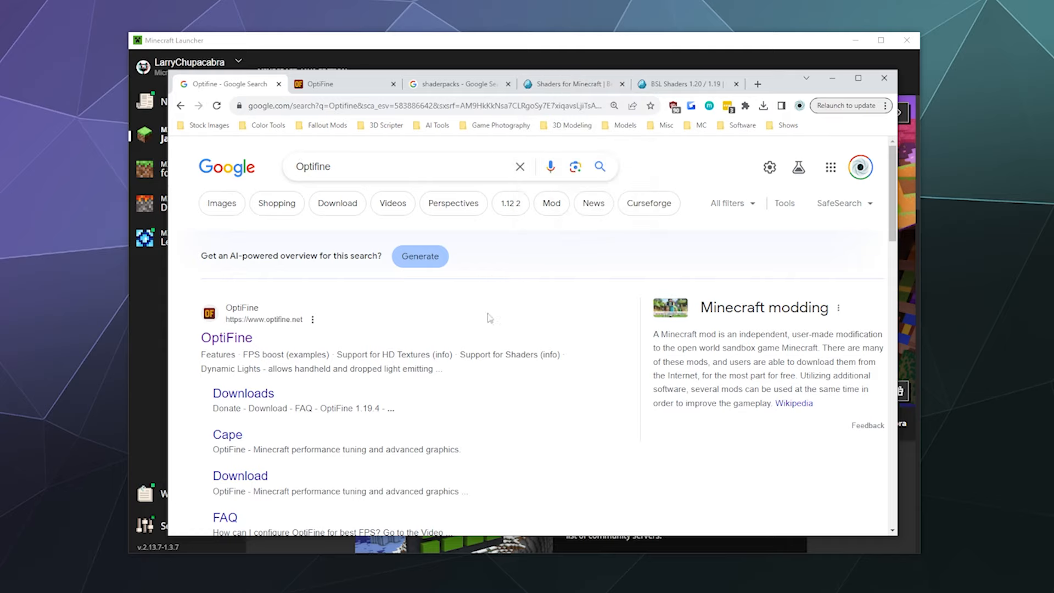
mouse_move(266, 168)
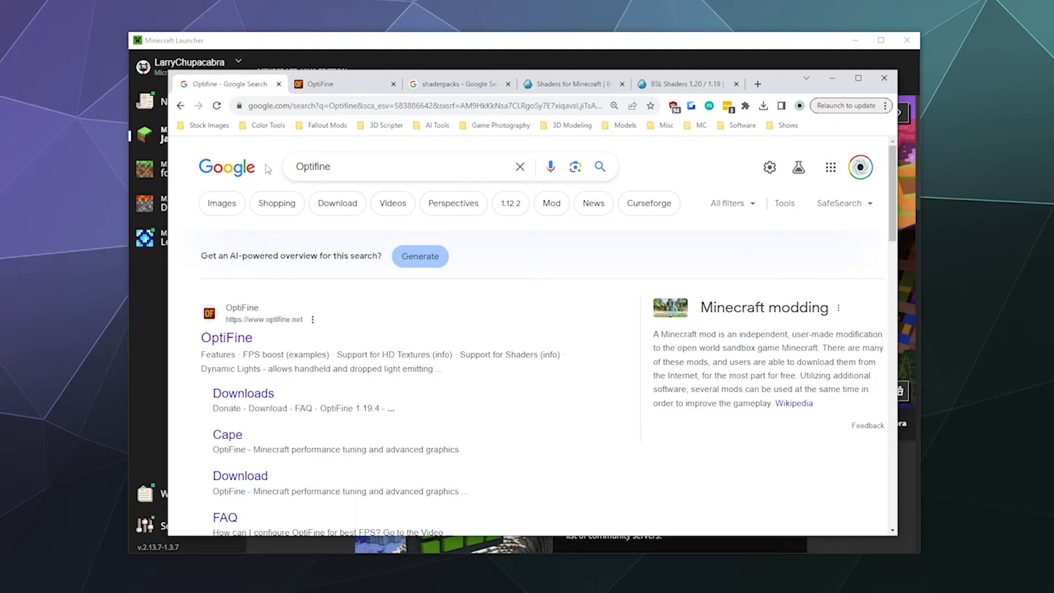
mouse_move(283, 27)
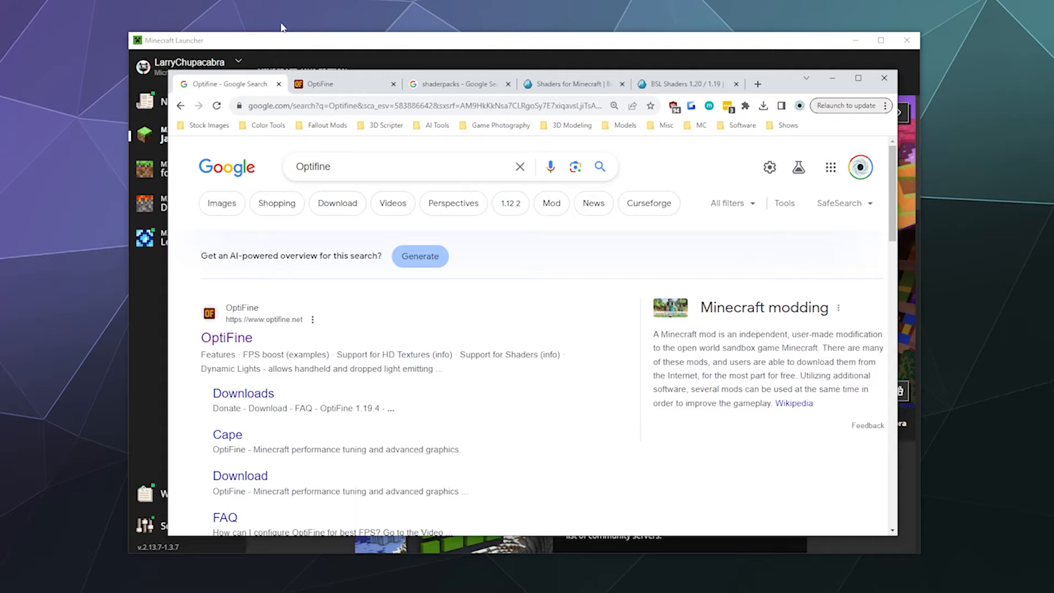
- Go to the OptiFine downloads page and pick OptiFine HD U I5 for Minecraft 1.20.1
click(227, 337)
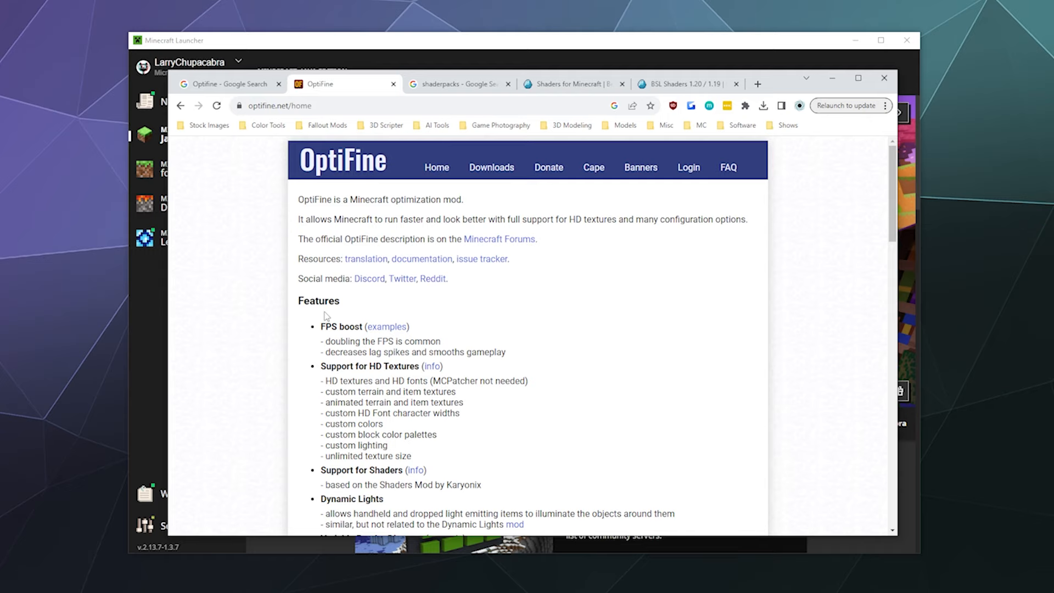
mouse_move(317, 304)
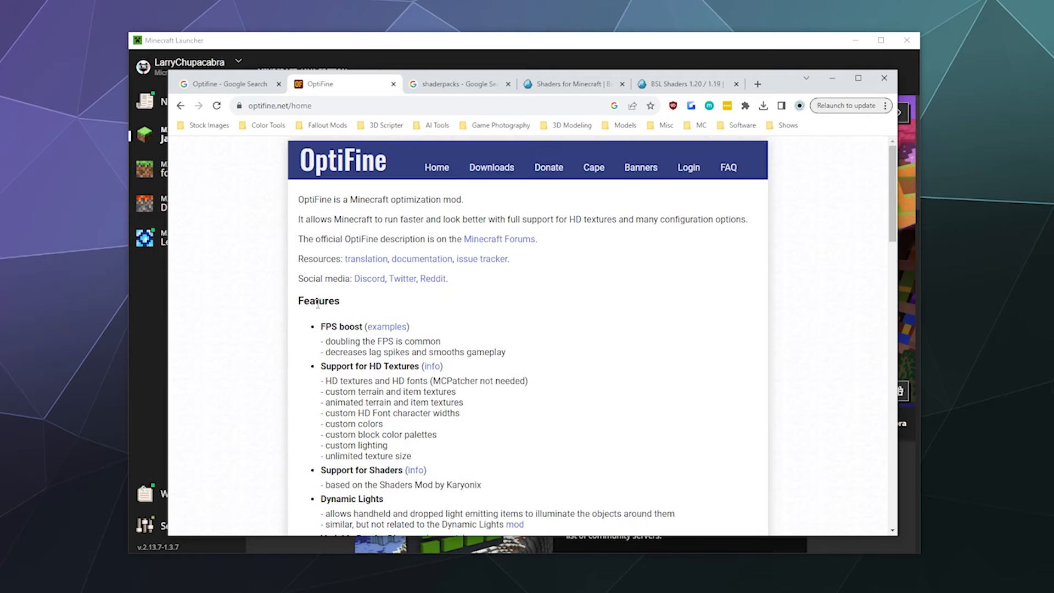
click(491, 166)
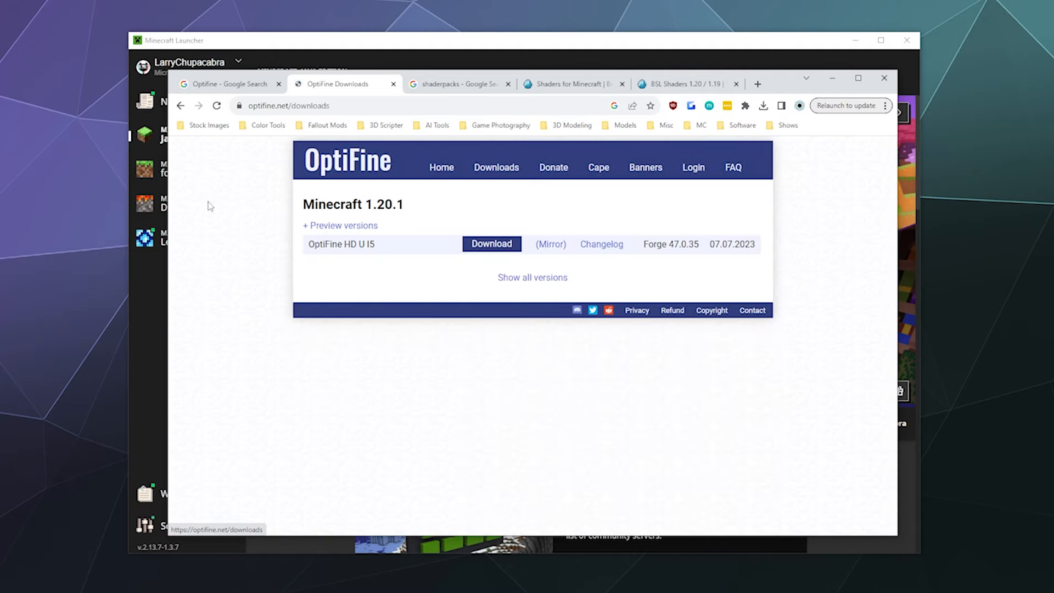
mouse_move(474, 213)
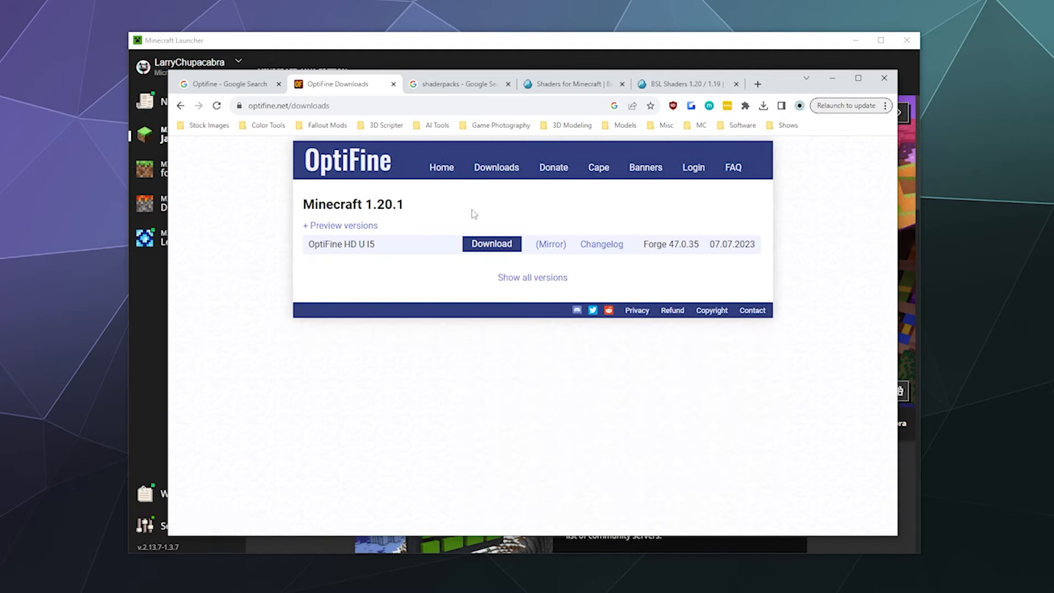
mouse_move(492, 244)
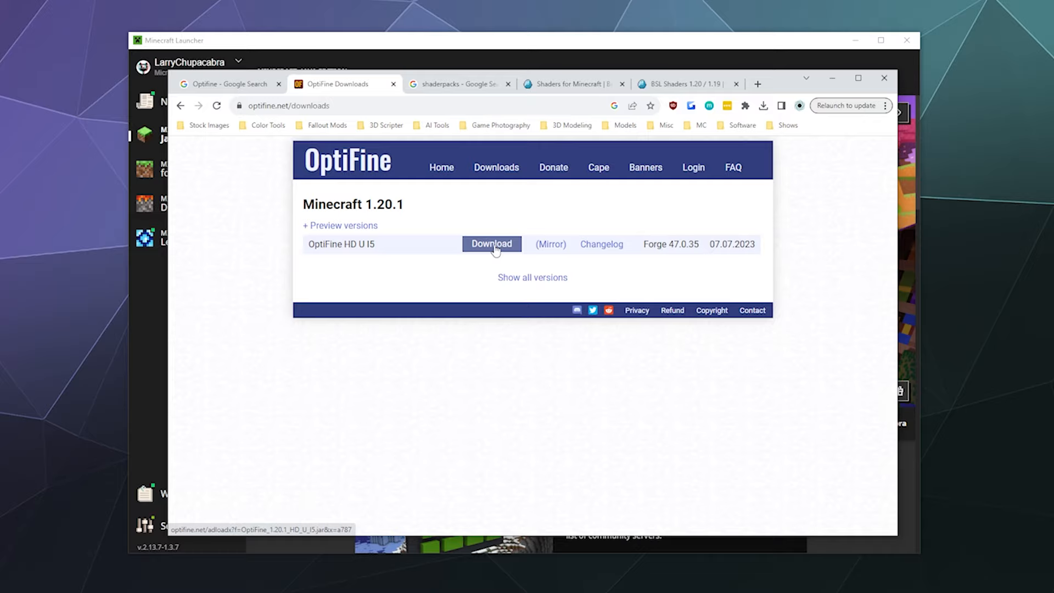
click(491, 243)
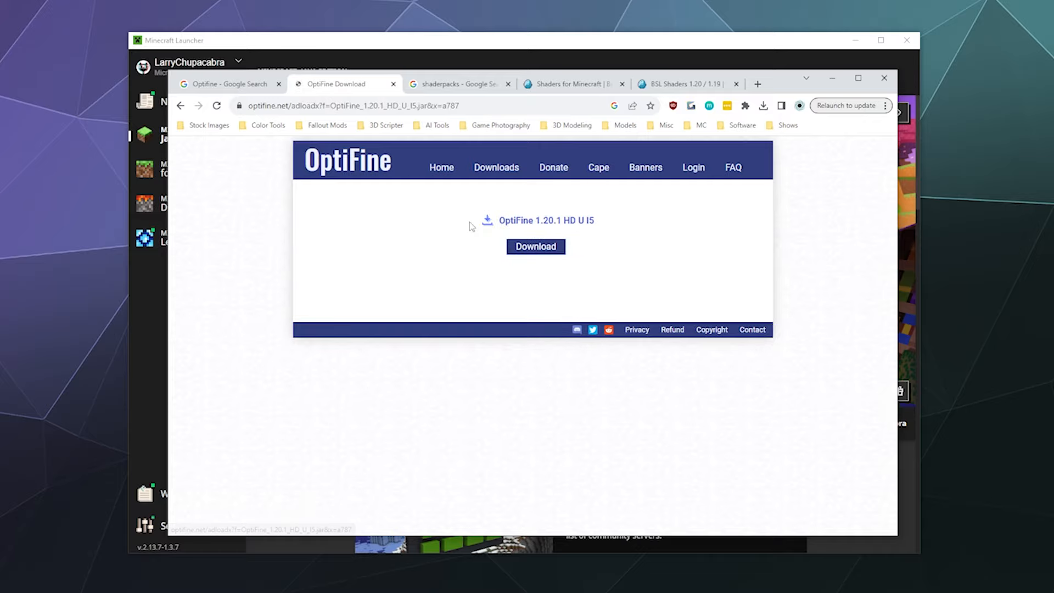
- Cancel saving the OptiFine 1.20.1 file and return to the OptiFine home page
click(535, 246)
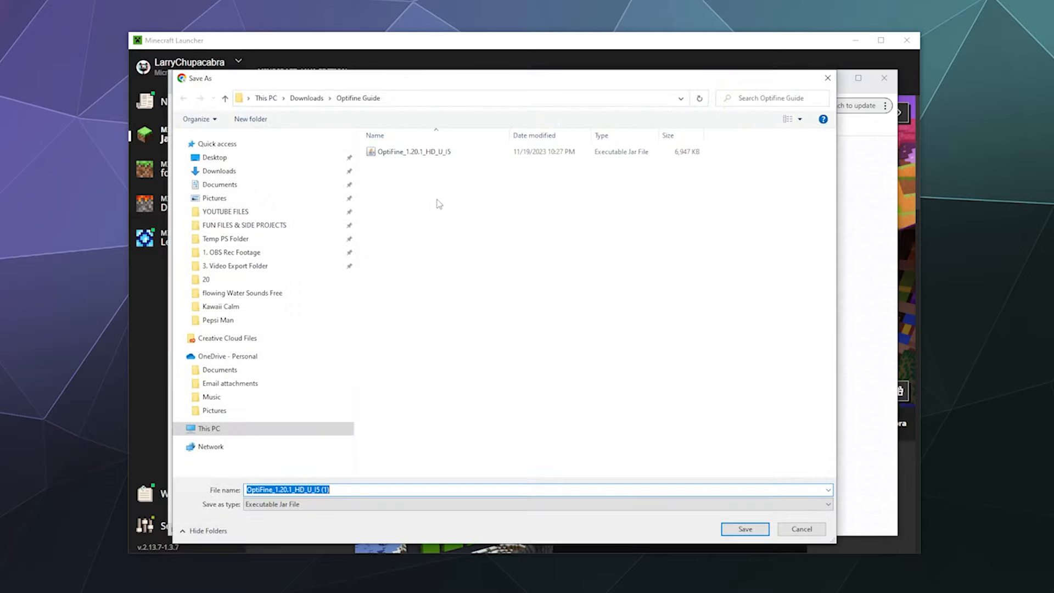
scroll(down, 3)
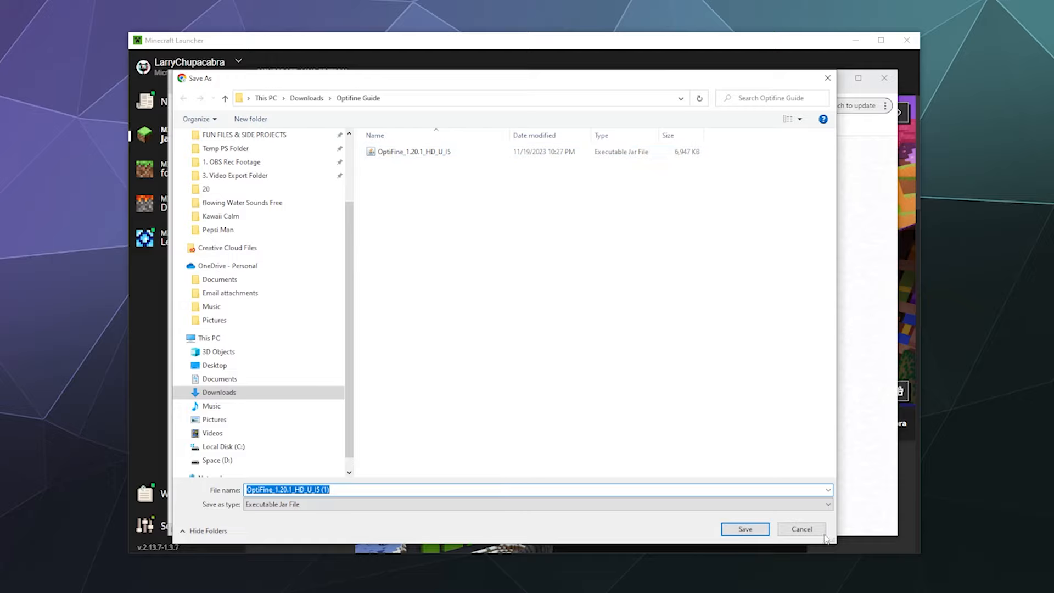
click(800, 529)
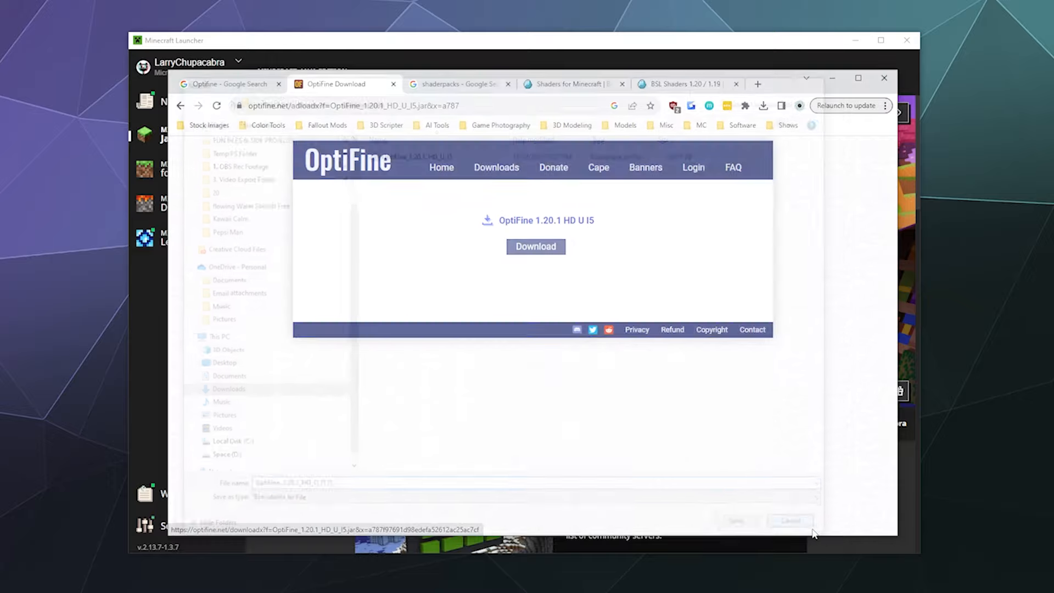
click(441, 167)
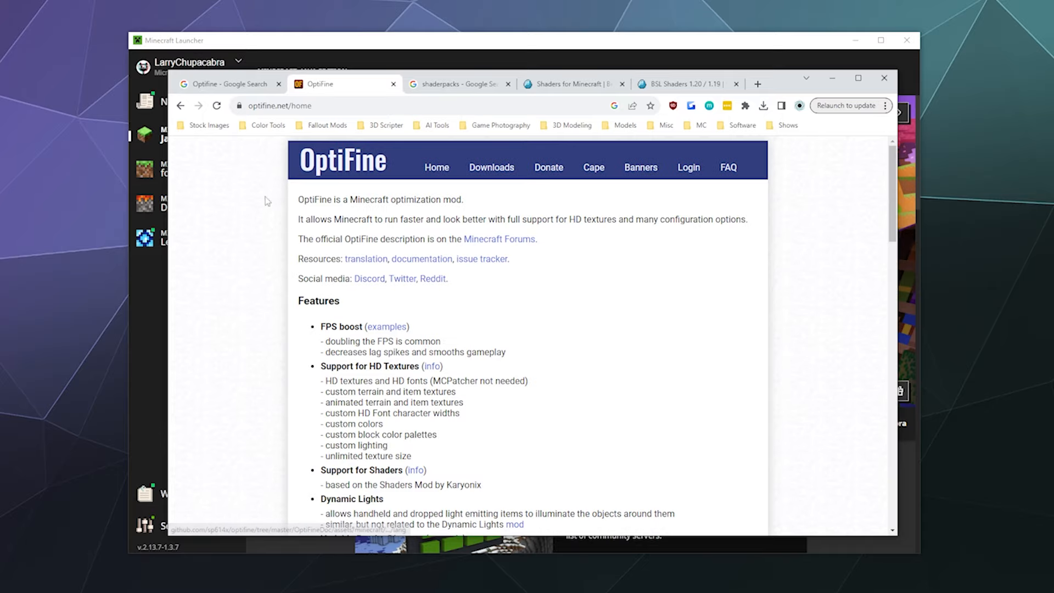
- Reach resourcepack.net's BSL Shaders download links, then go back to the Optifine search results
click(459, 84)
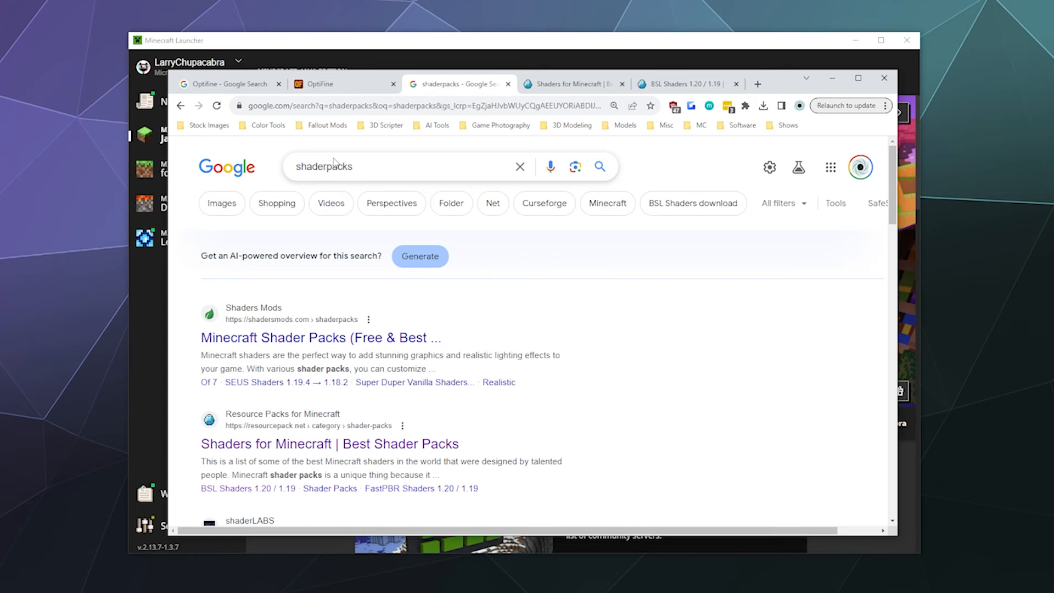
scroll(down, 3)
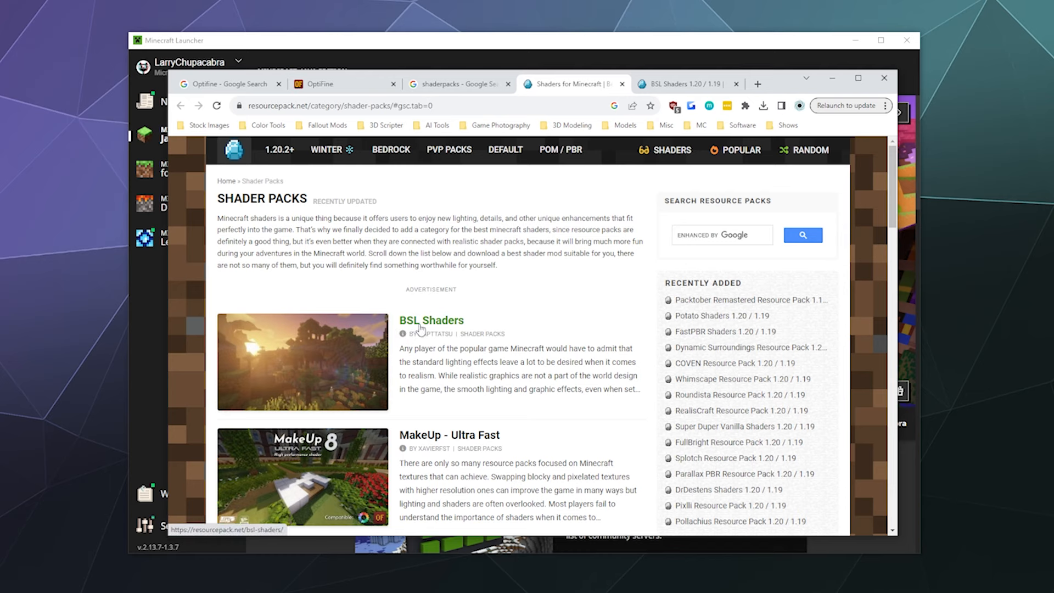
click(431, 320)
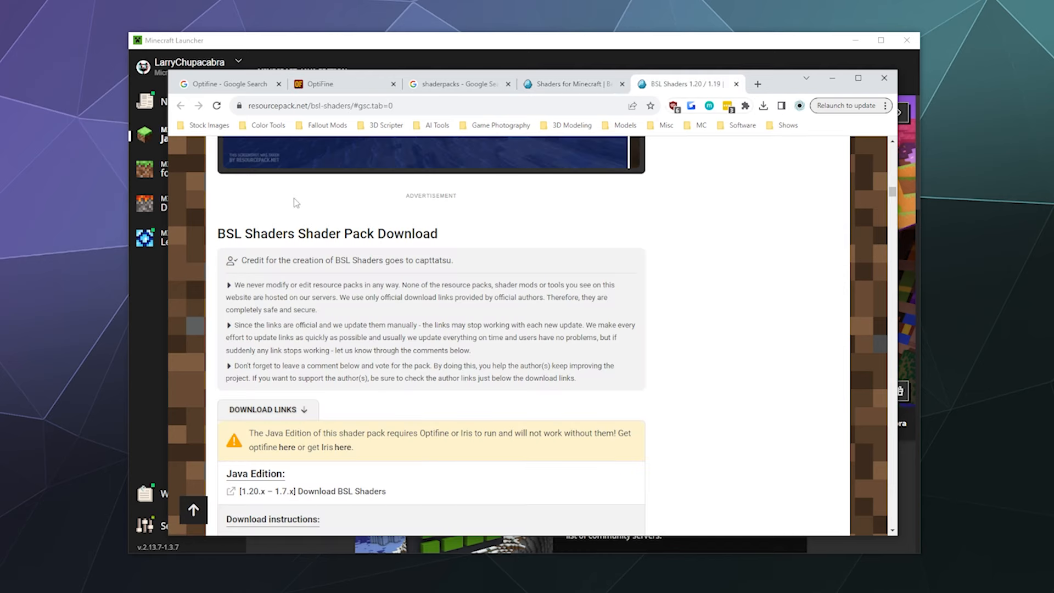
click(229, 83)
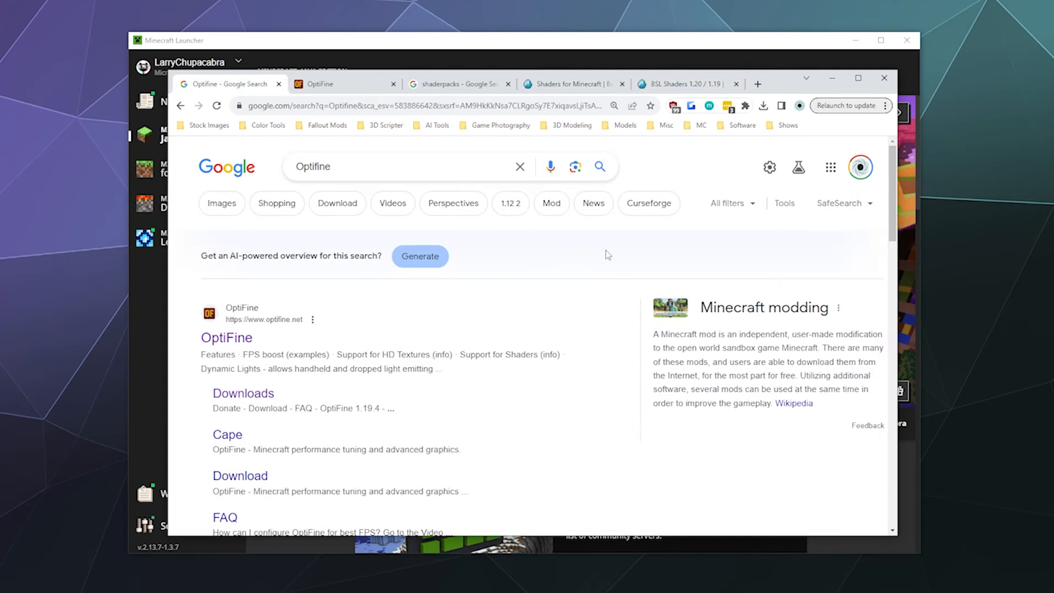
mouse_move(805, 91)
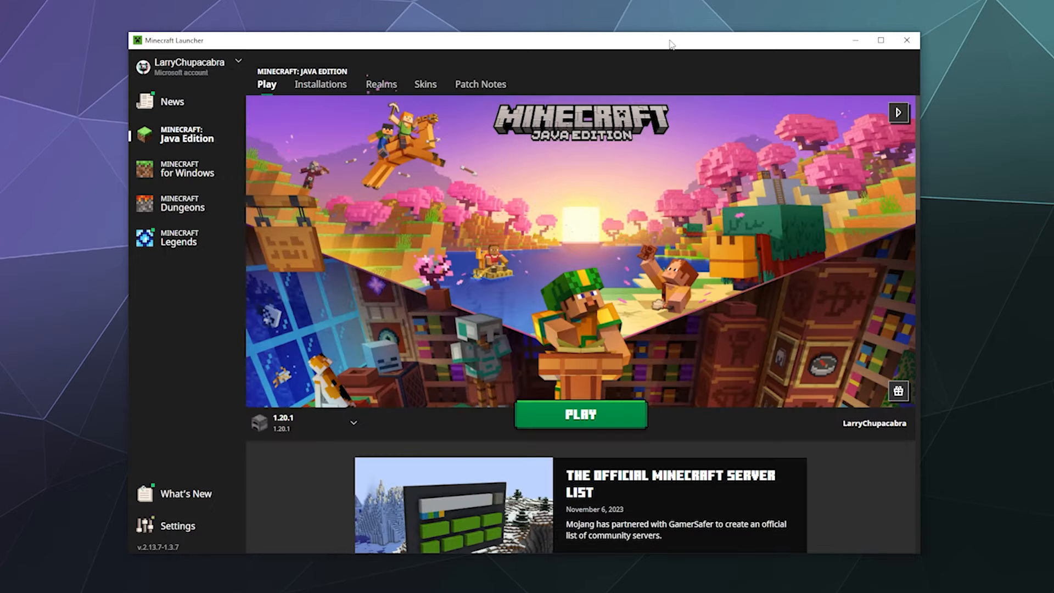
mouse_move(299, 433)
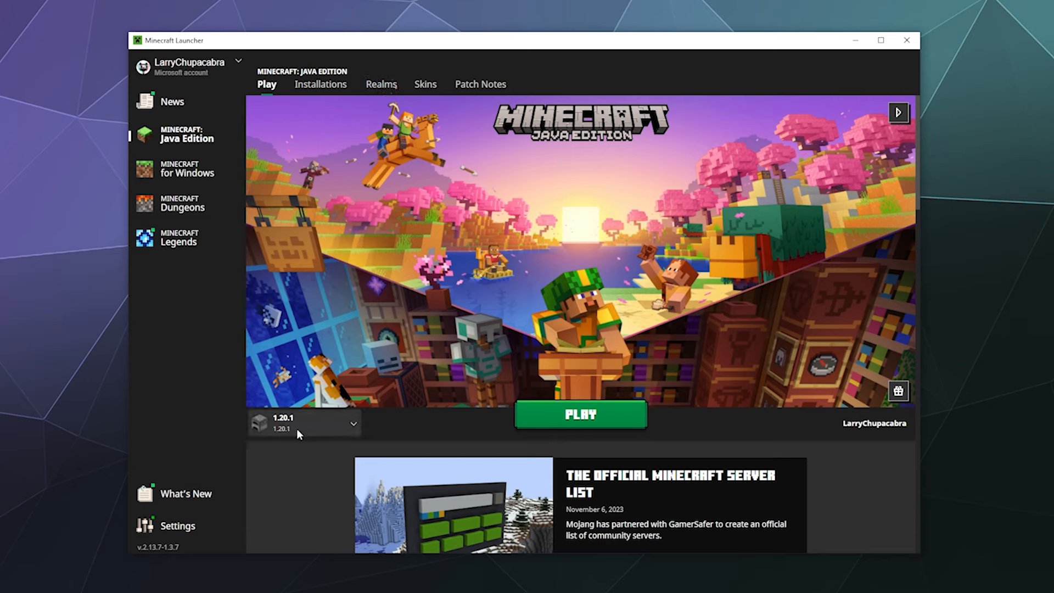
mouse_move(289, 423)
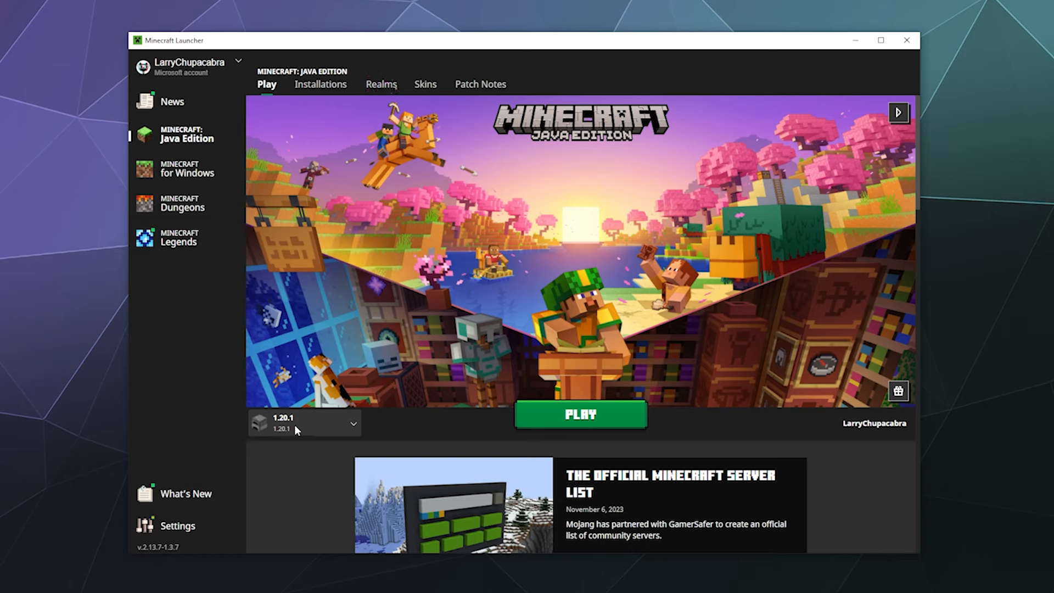
mouse_move(318, 108)
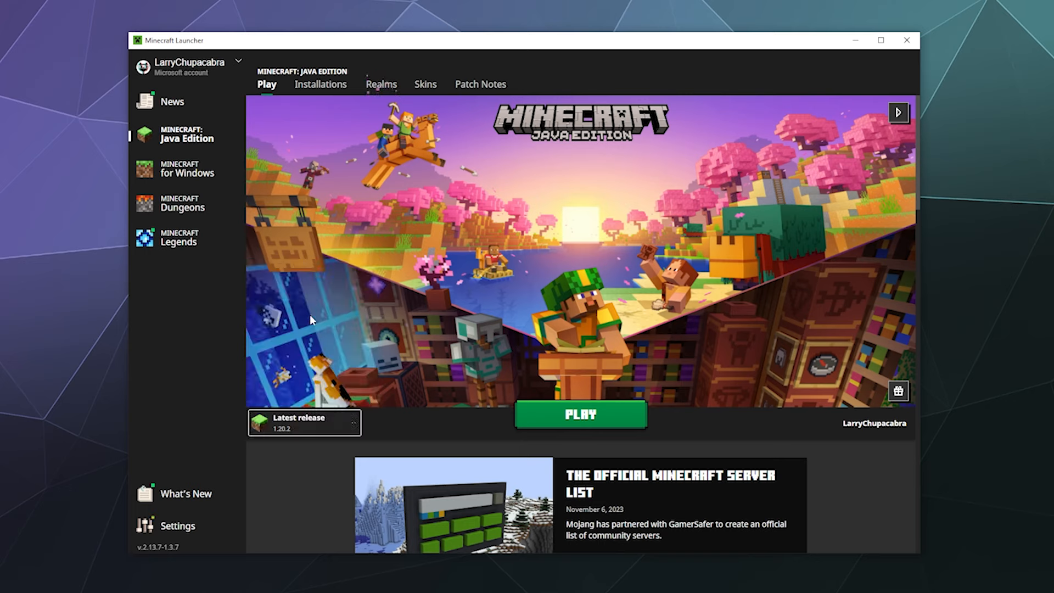
mouse_move(273, 494)
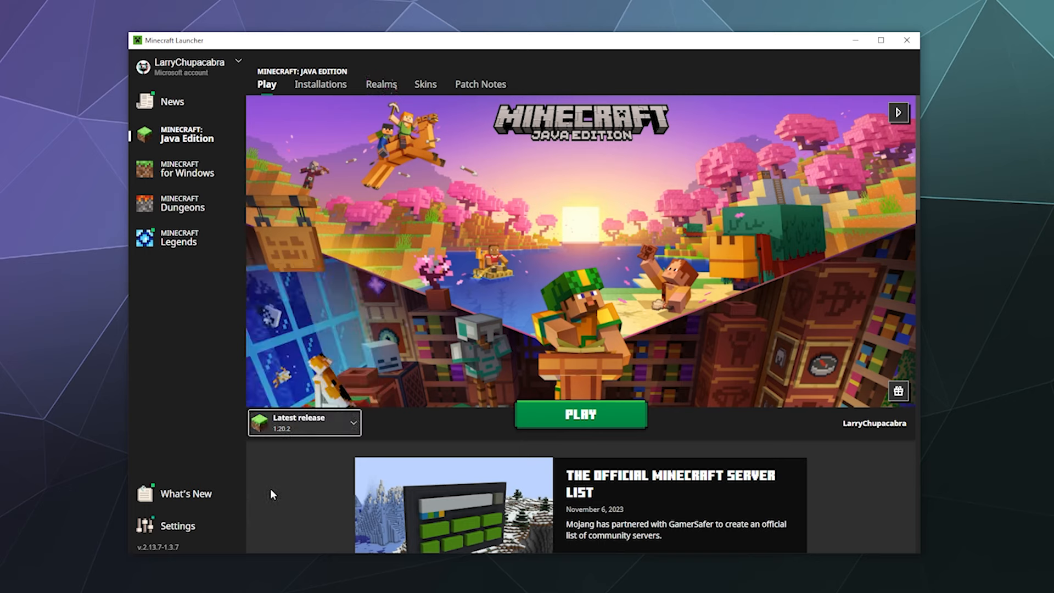
mouse_move(296, 413)
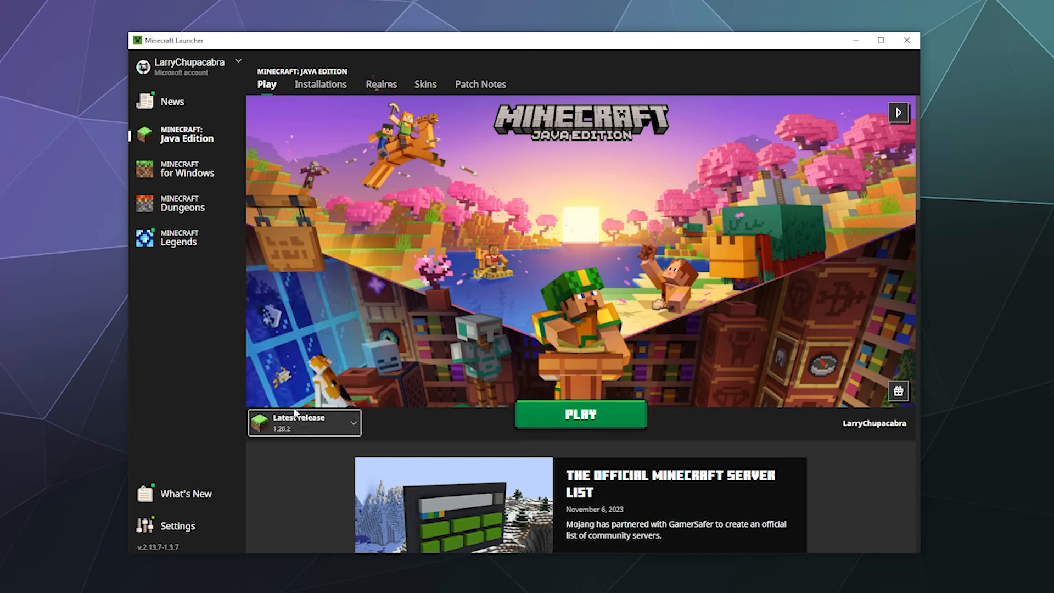
mouse_move(285, 475)
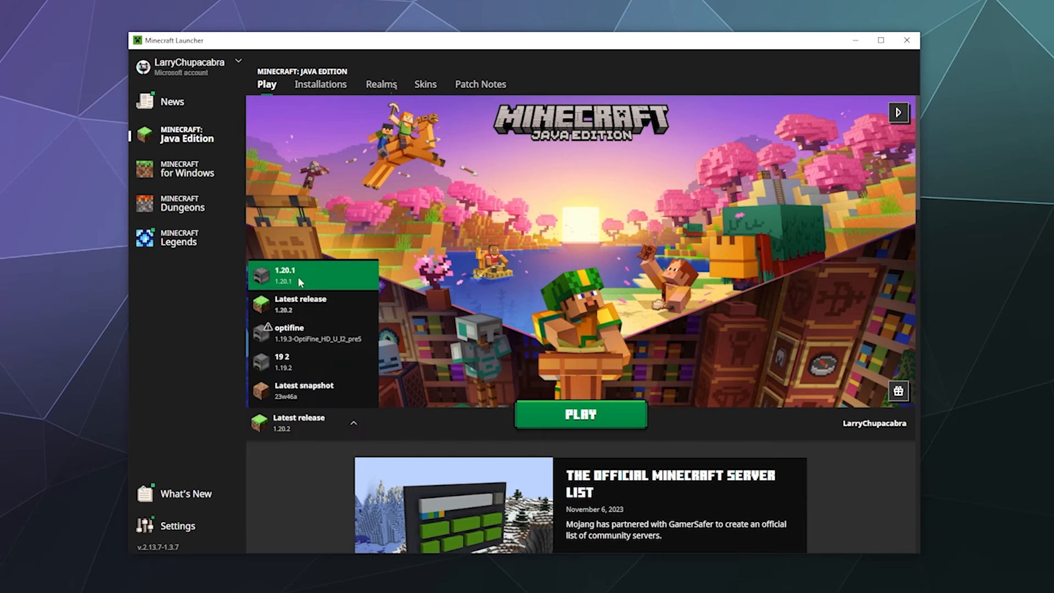
- Select the 1.20.1 release and play it until the Minecraft title screen appears
click(311, 275)
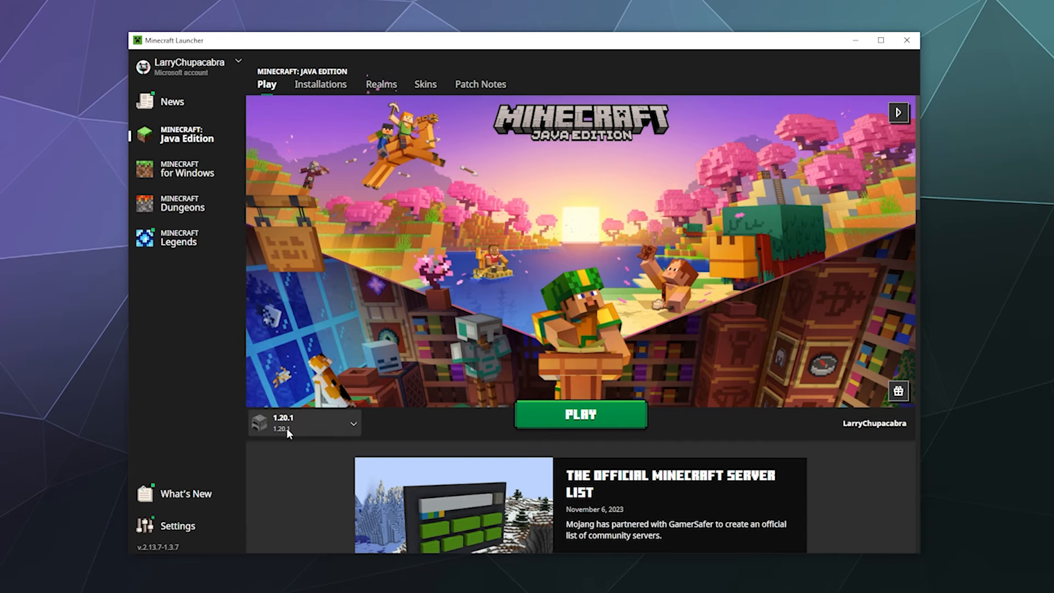
click(580, 414)
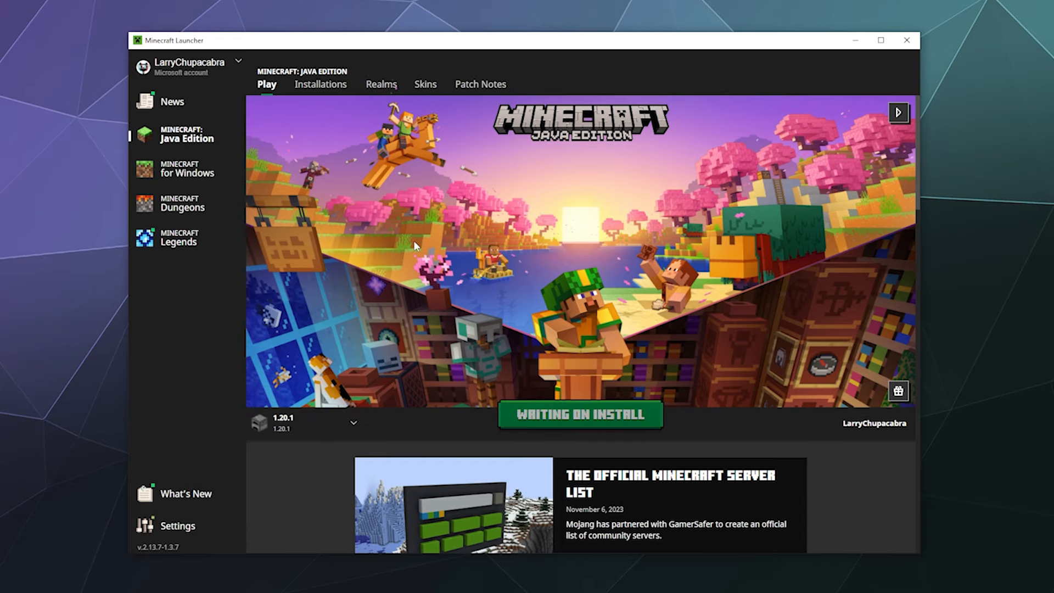
click(579, 414)
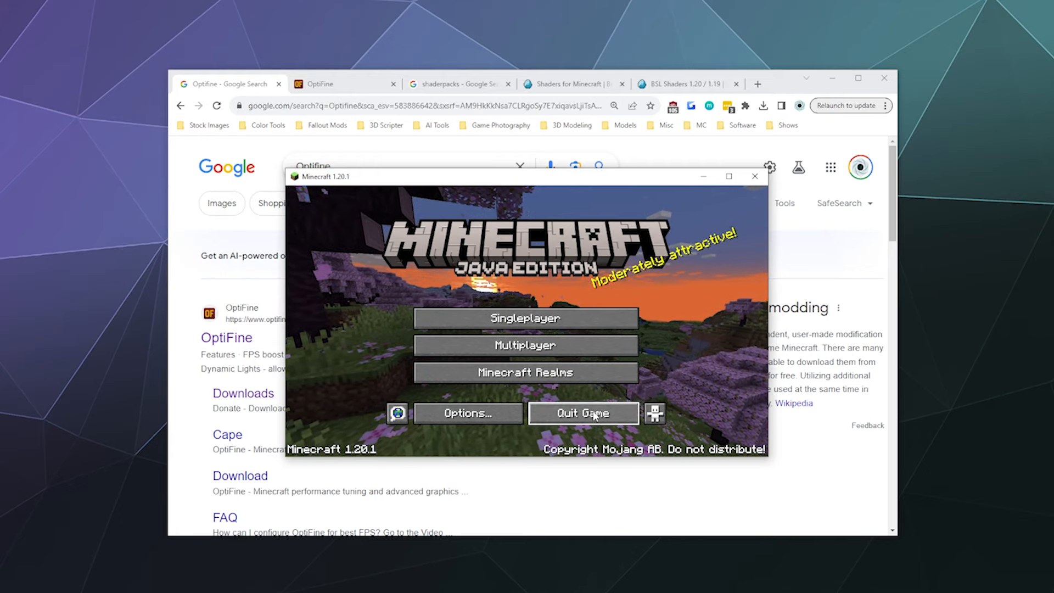
- Quit Minecraft and show Downloads > Optifine Guide holding the OptiFine jar and BSL zip
click(583, 413)
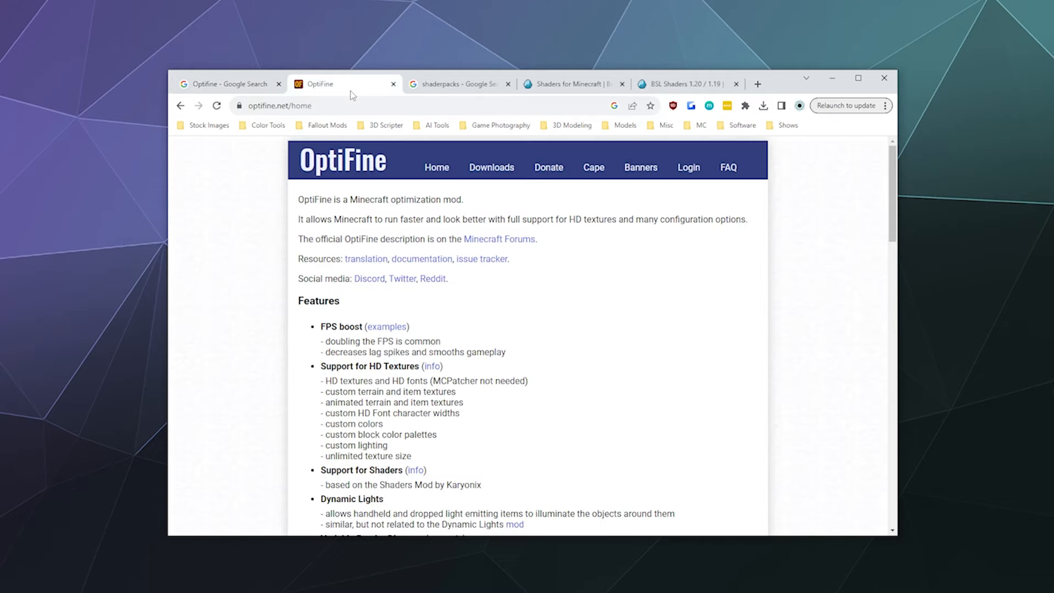
click(764, 105)
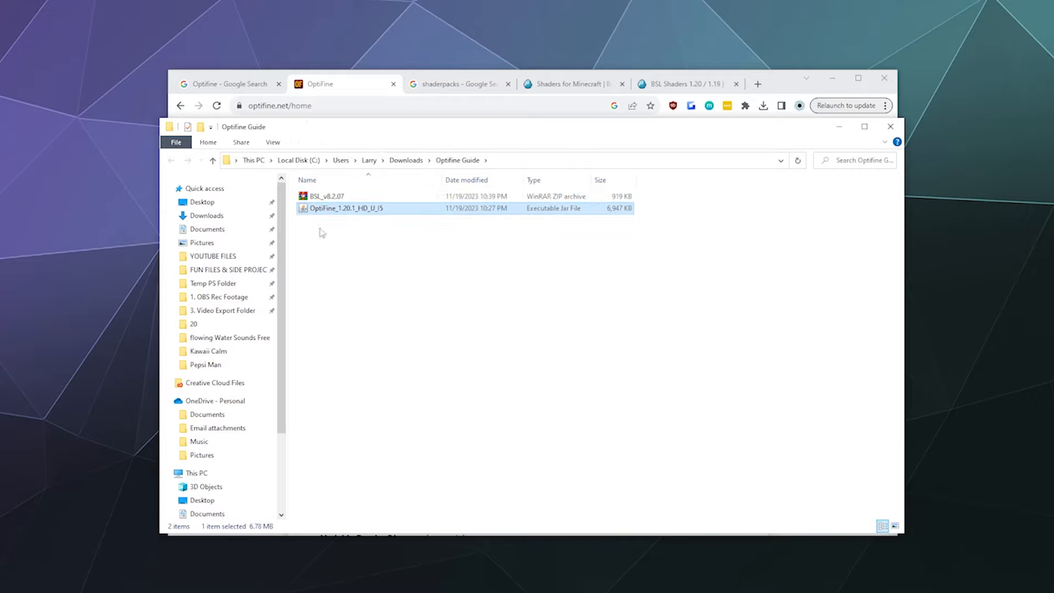
- Run the OptiFine_1.20.1 jar, install to the default .minecraft folder, and acknowledge success
double_click(346, 207)
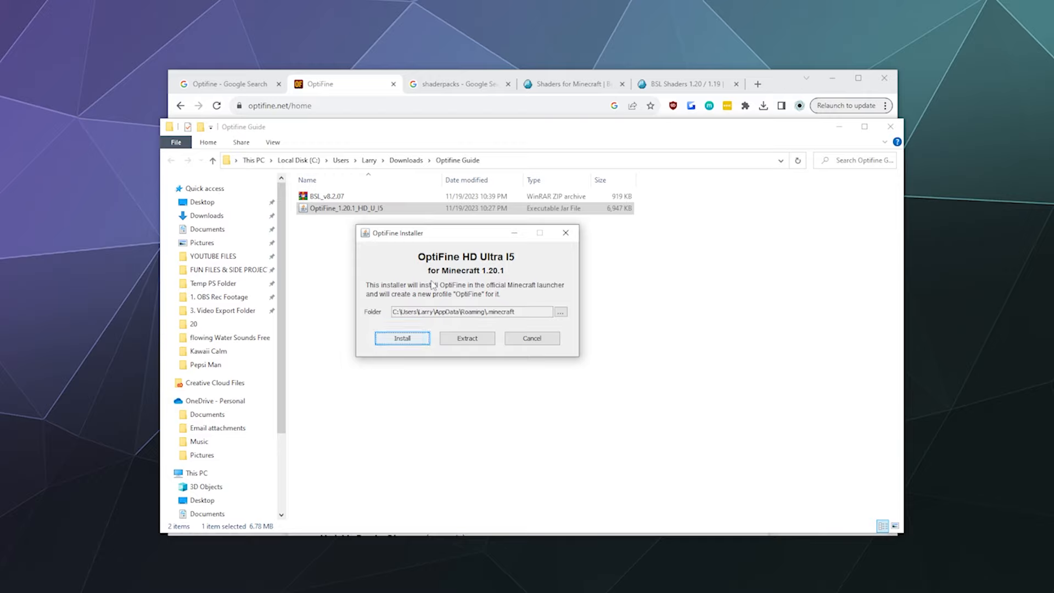
mouse_move(419, 337)
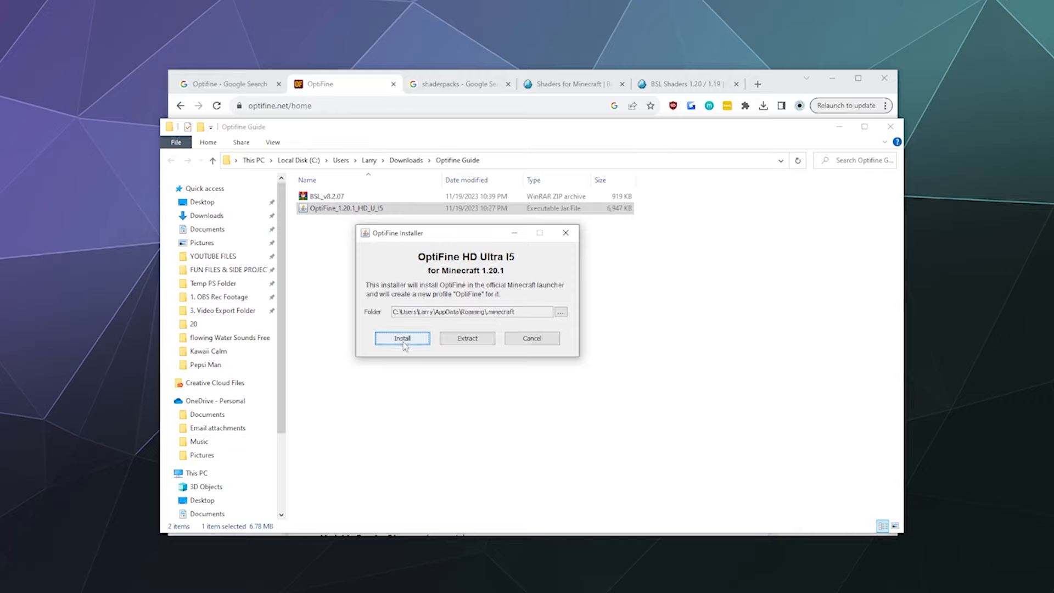
mouse_move(414, 334)
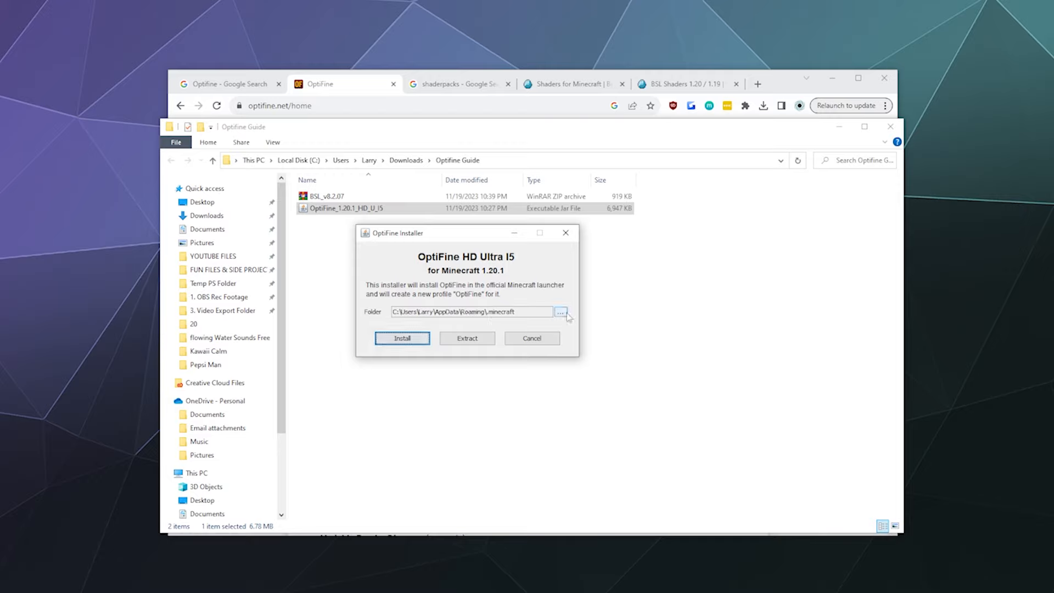
mouse_move(567, 317)
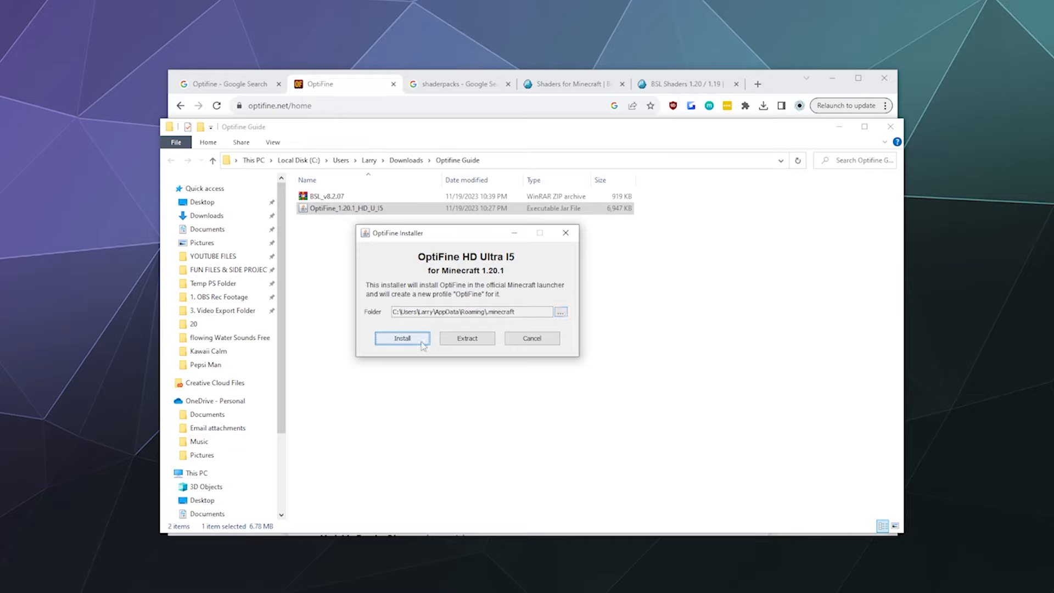
mouse_move(427, 403)
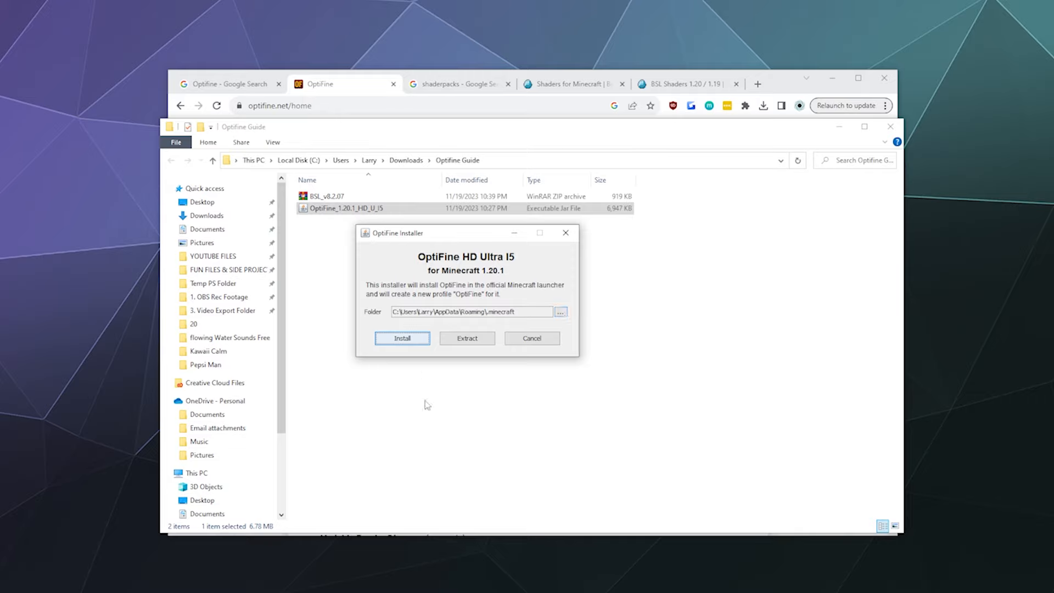
click(402, 338)
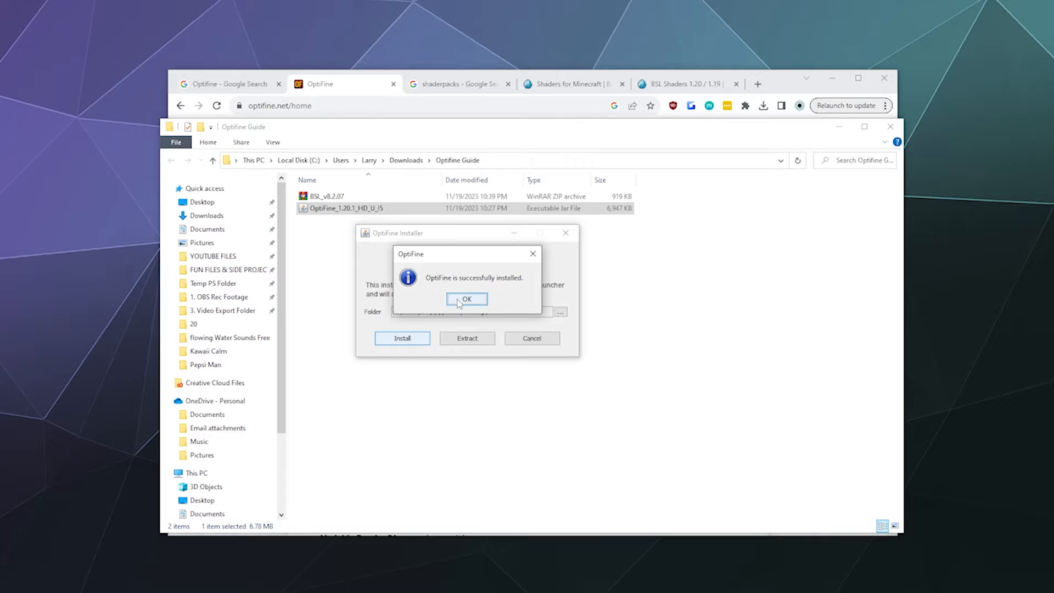
click(466, 299)
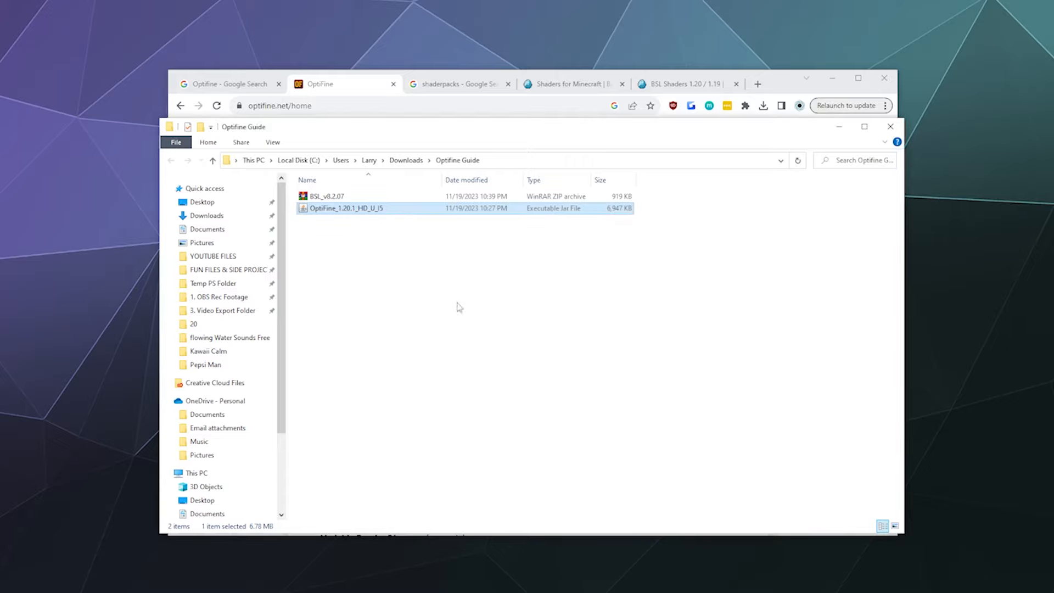
- Choose the OptiFine 1.20.1 installation, play it, and accept the modified-installation risk warning
click(369, 374)
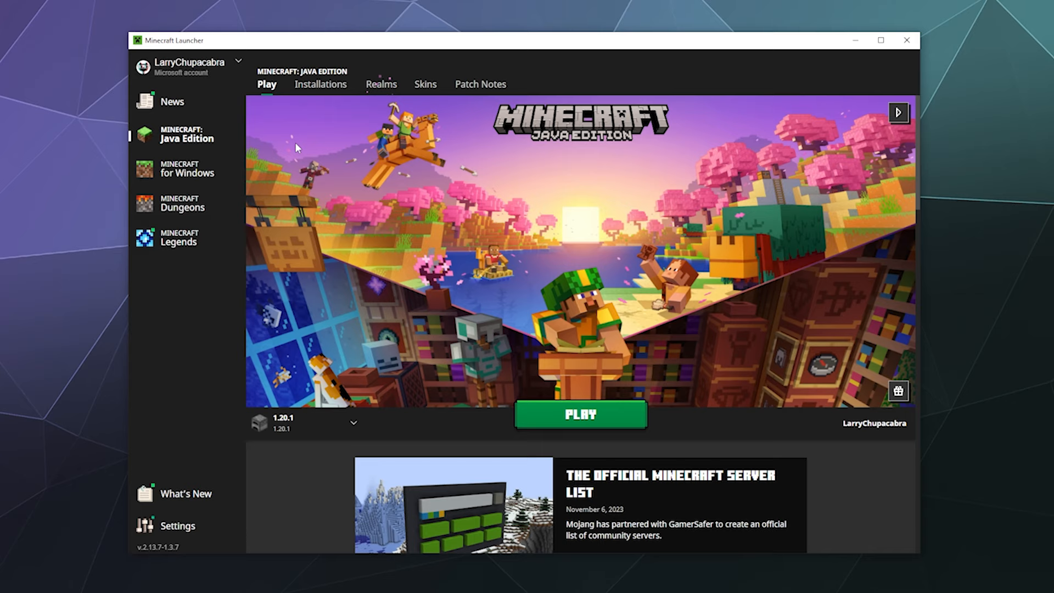
click(353, 422)
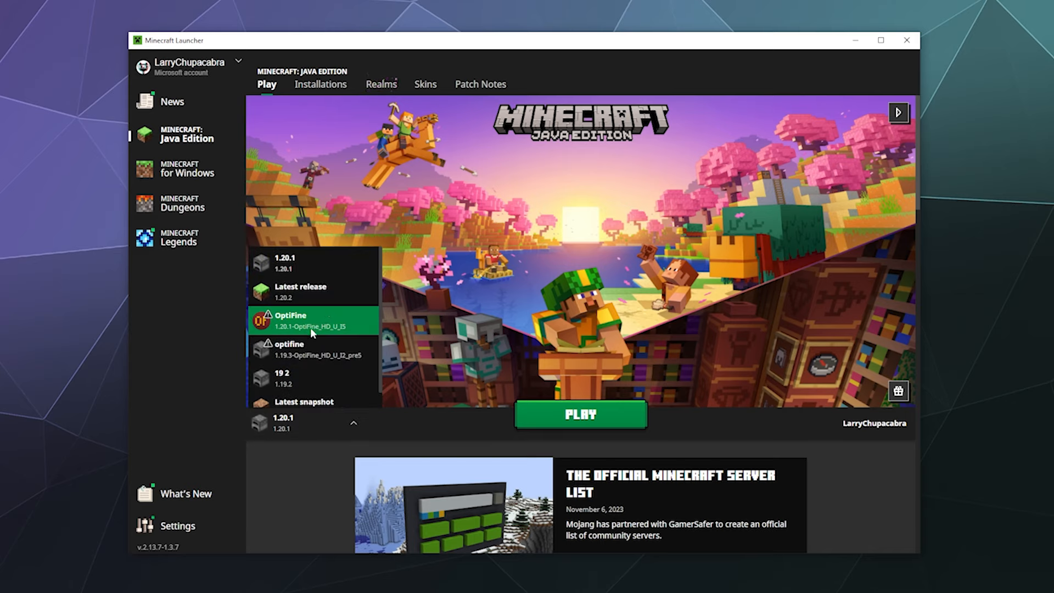
mouse_move(290, 335)
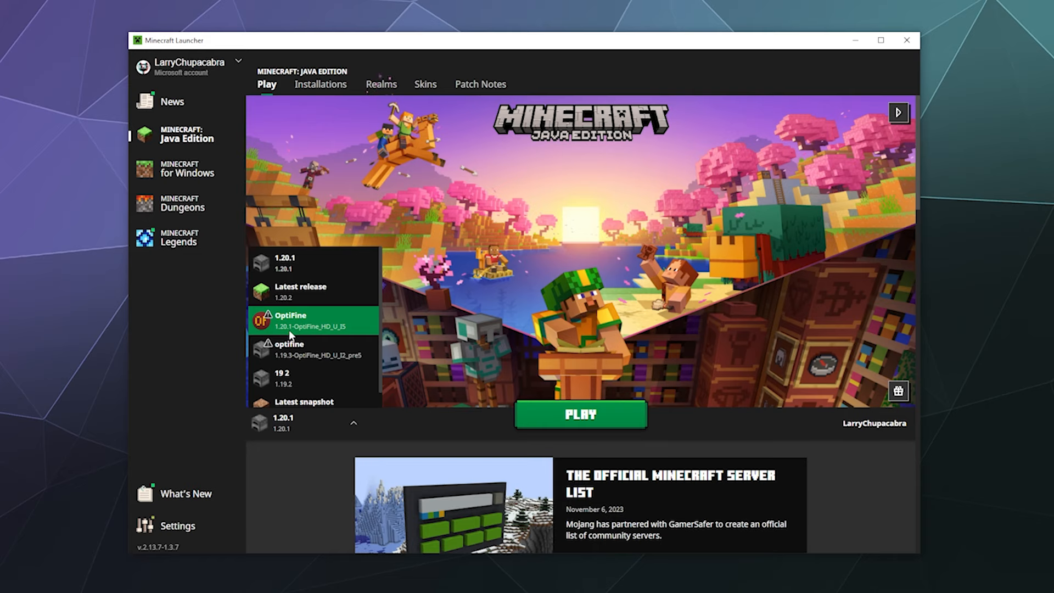
click(311, 321)
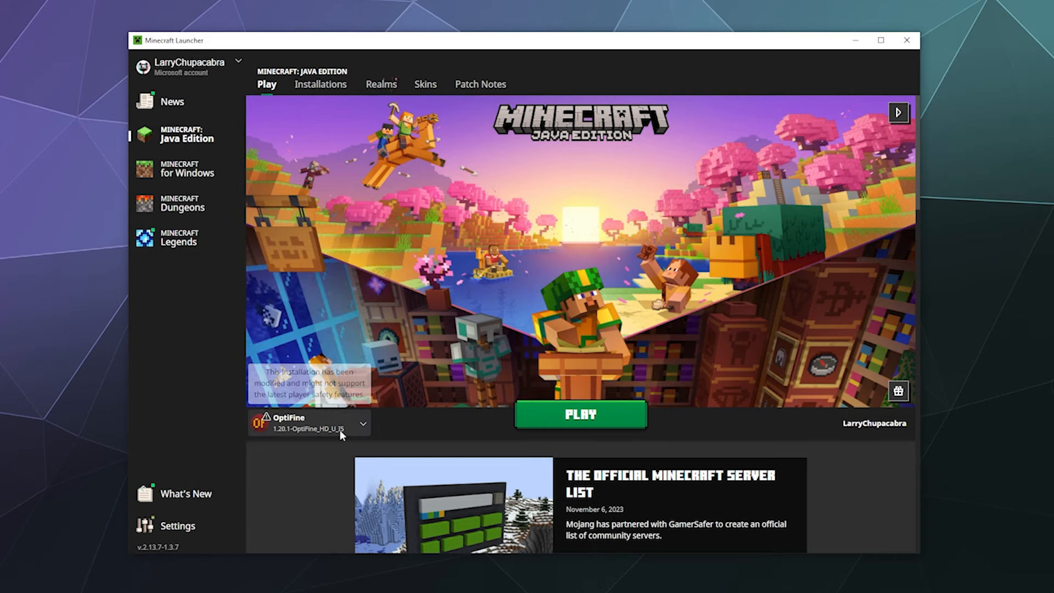
click(580, 414)
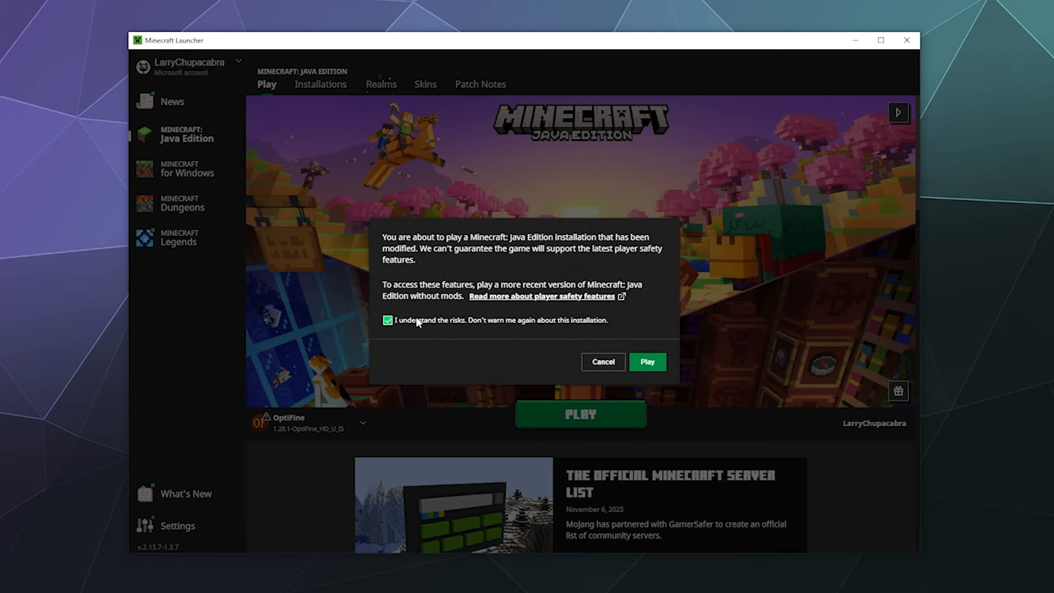
click(646, 362)
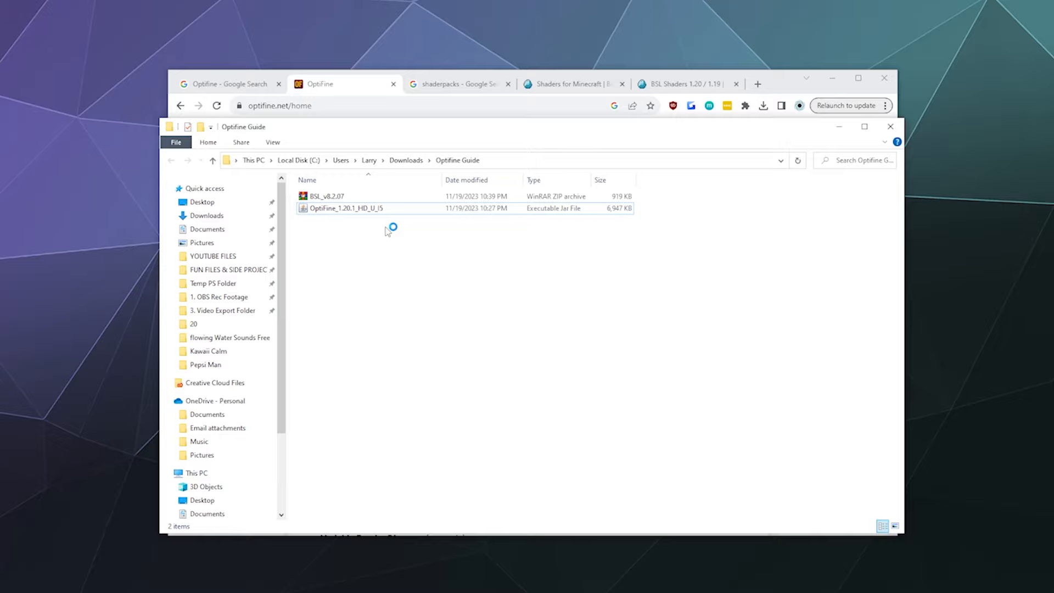
- Open Options, then Video Settings, from the OptiFine-modded game's title screen
double_click(346, 208)
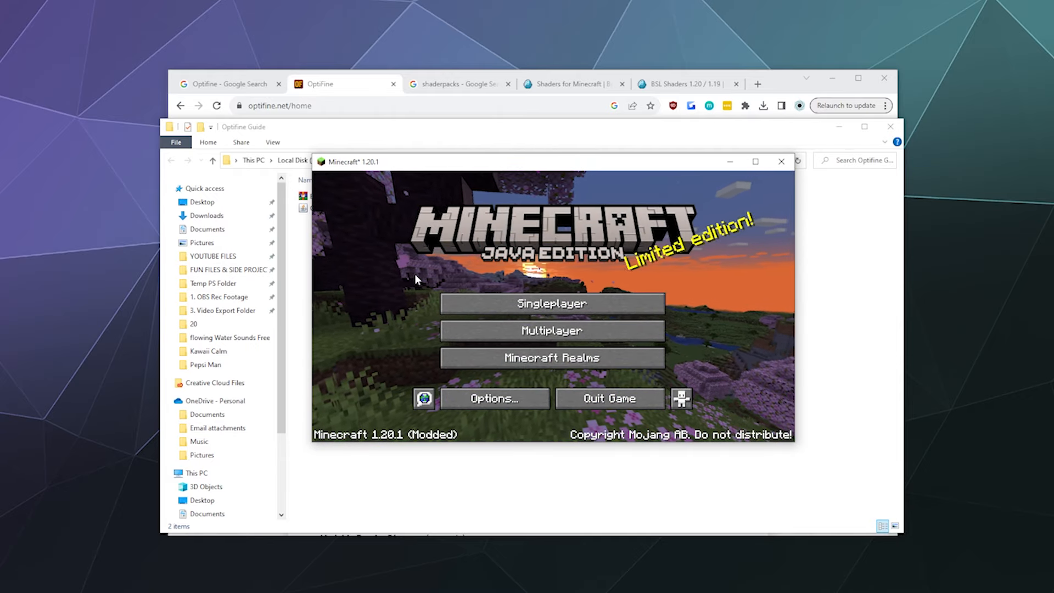
click(494, 398)
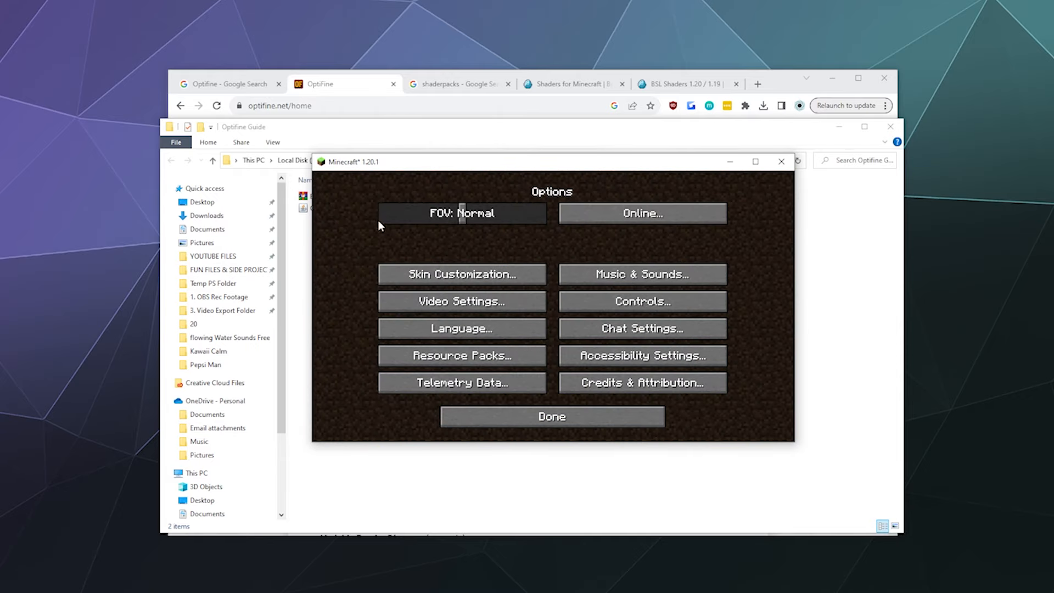
mouse_move(348, 329)
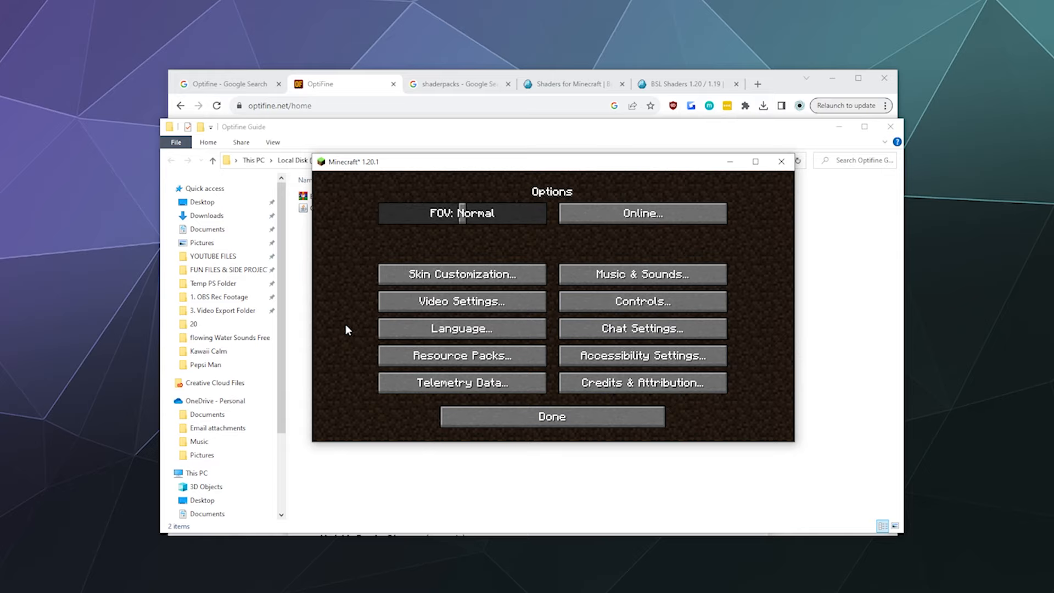
click(461, 302)
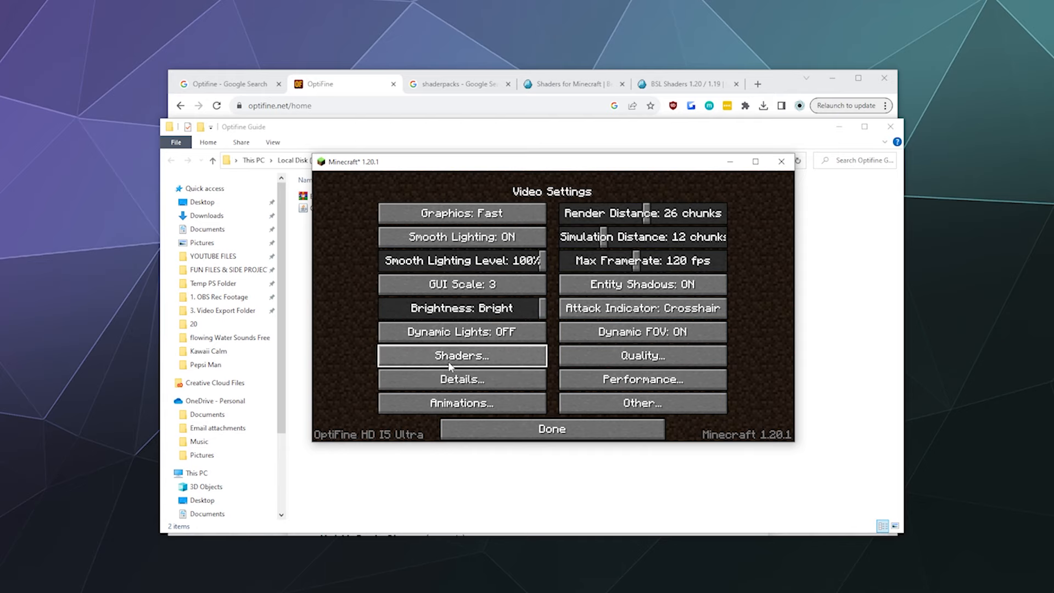
- On the Shaders screen, open the shaderpacks folder and set the shader to OFF
click(461, 355)
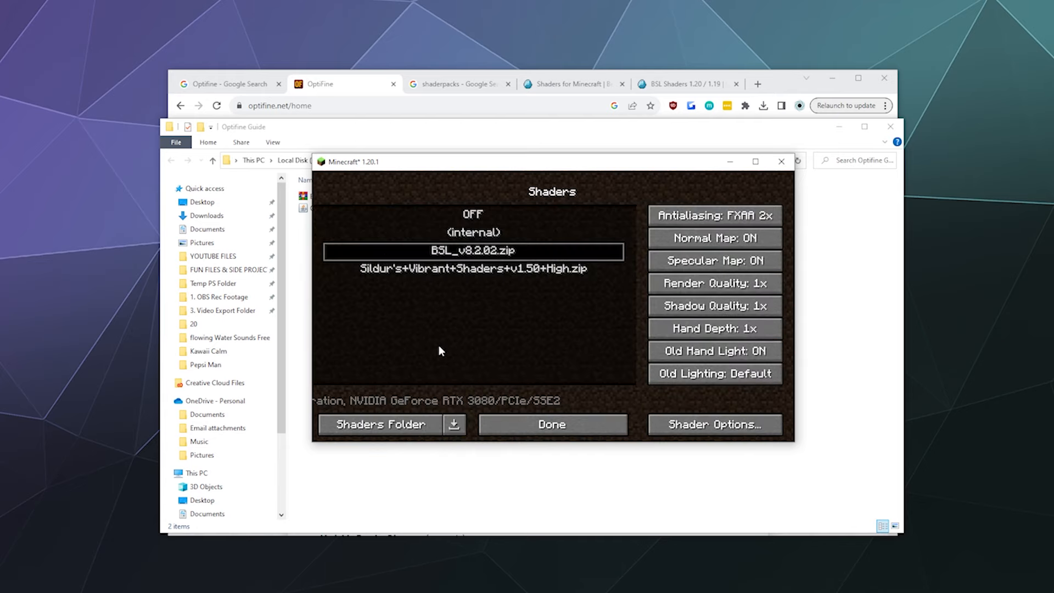
mouse_move(474, 264)
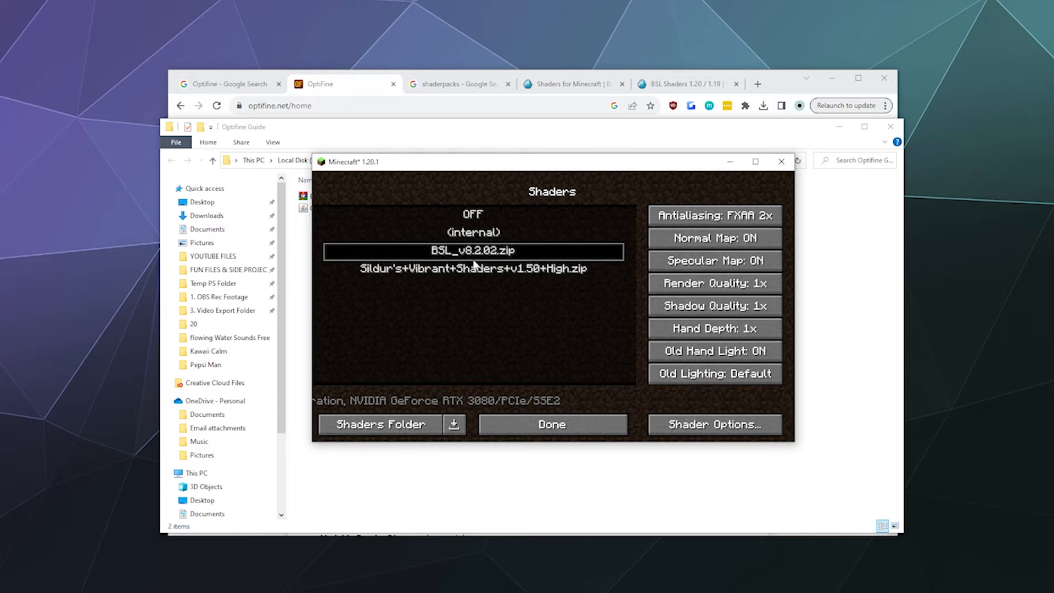
mouse_move(361, 375)
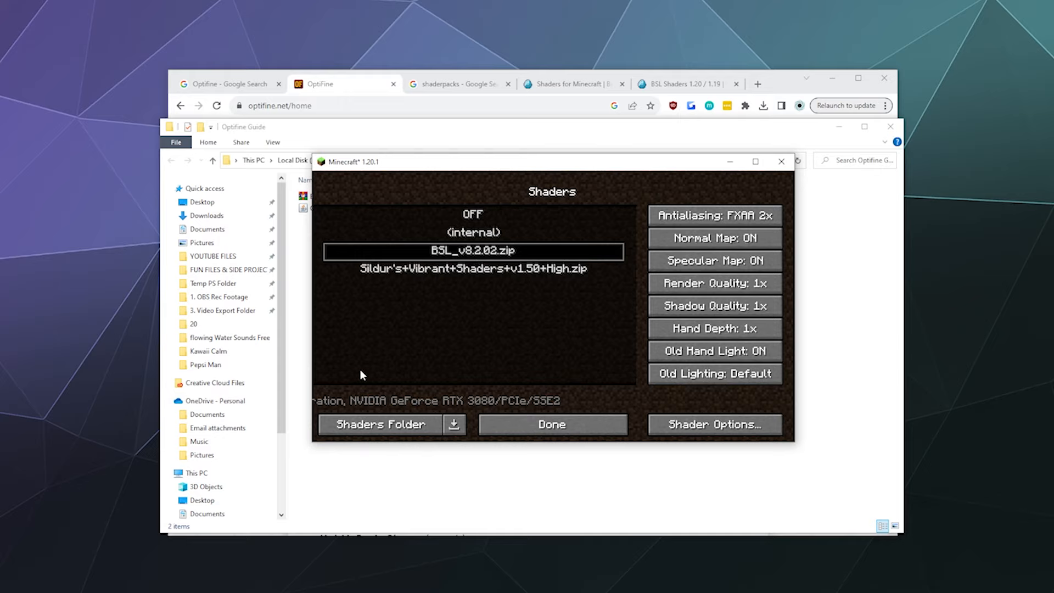
click(379, 424)
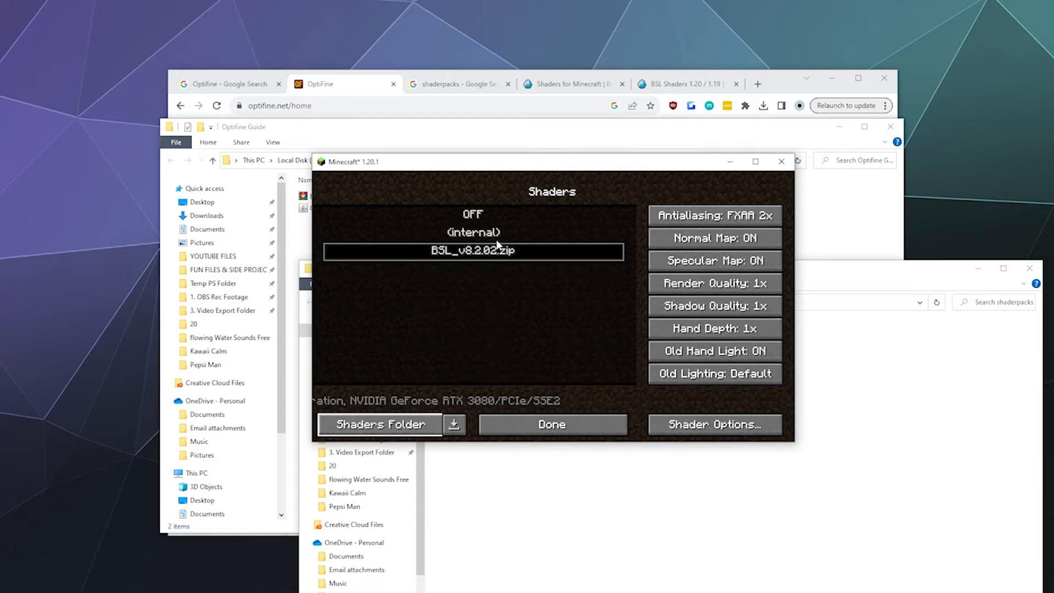
click(550, 424)
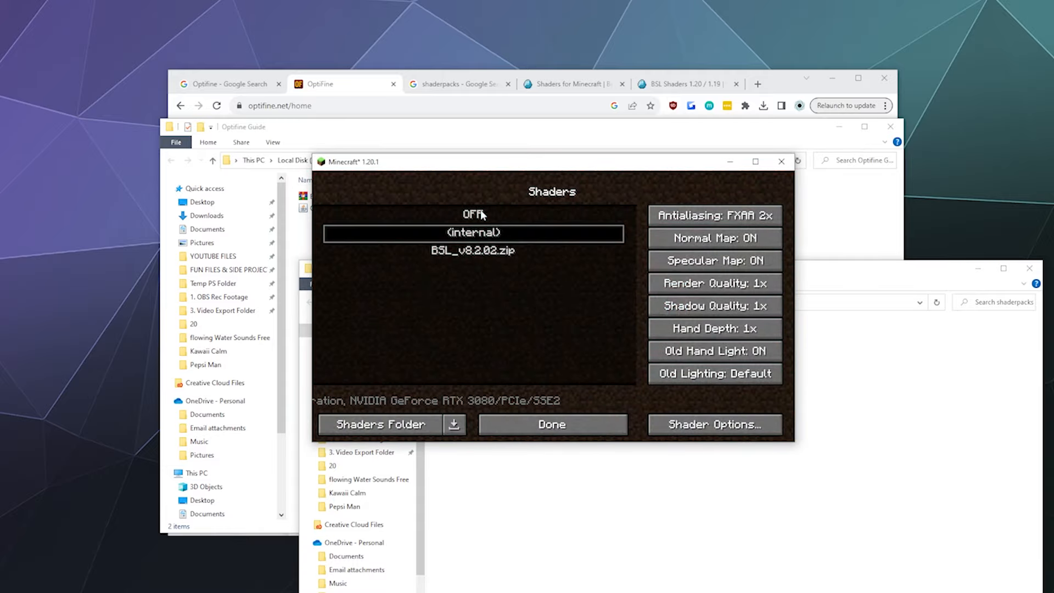
click(551, 424)
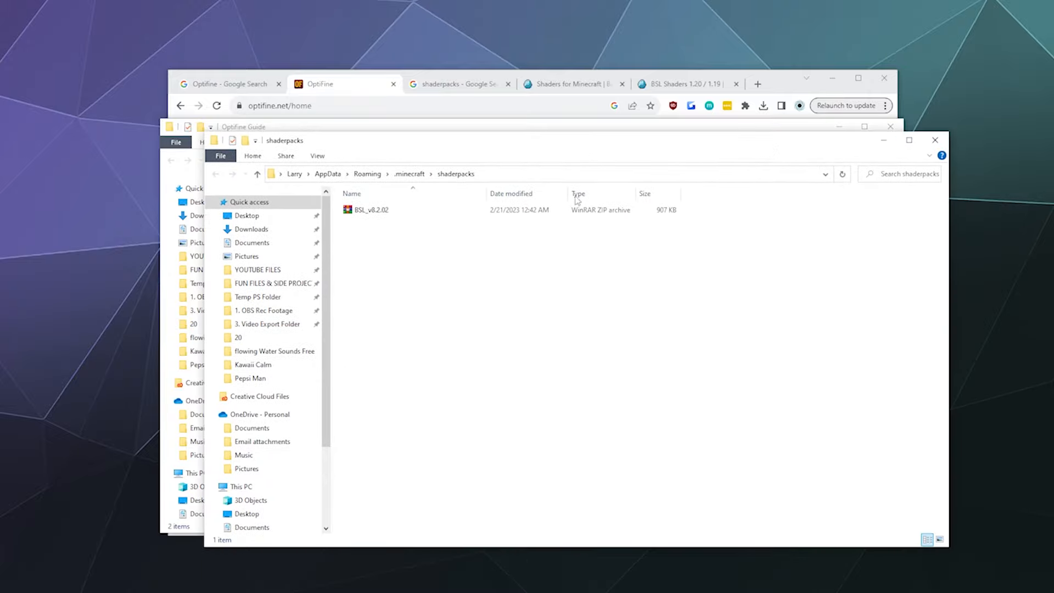
- Delete the BSL_v8.2.02 archive and add BSL_v8.2.07.zip to the shaderpacks folder
click(368, 209)
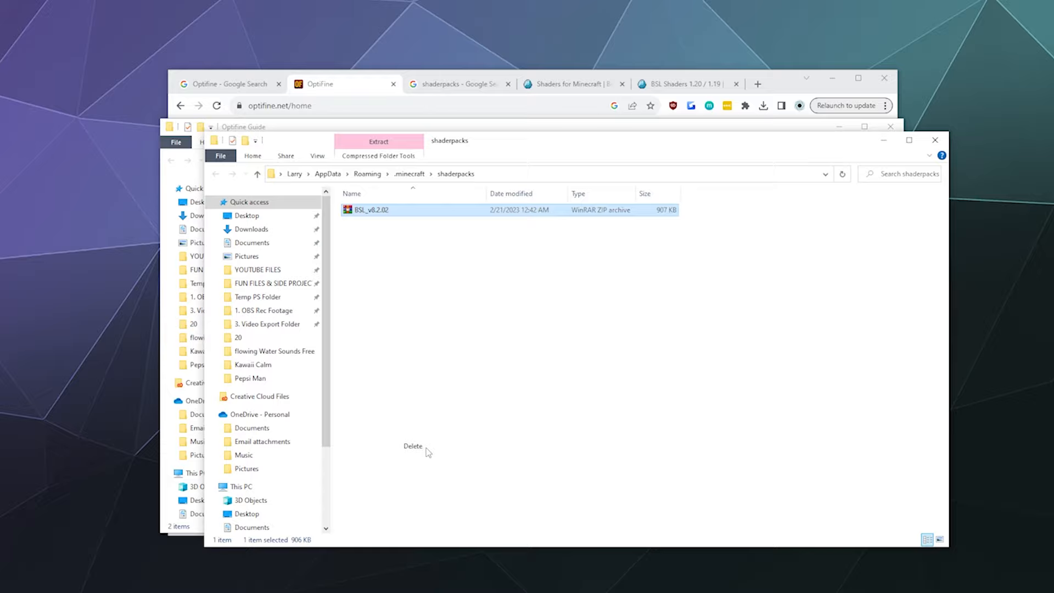
click(413, 445)
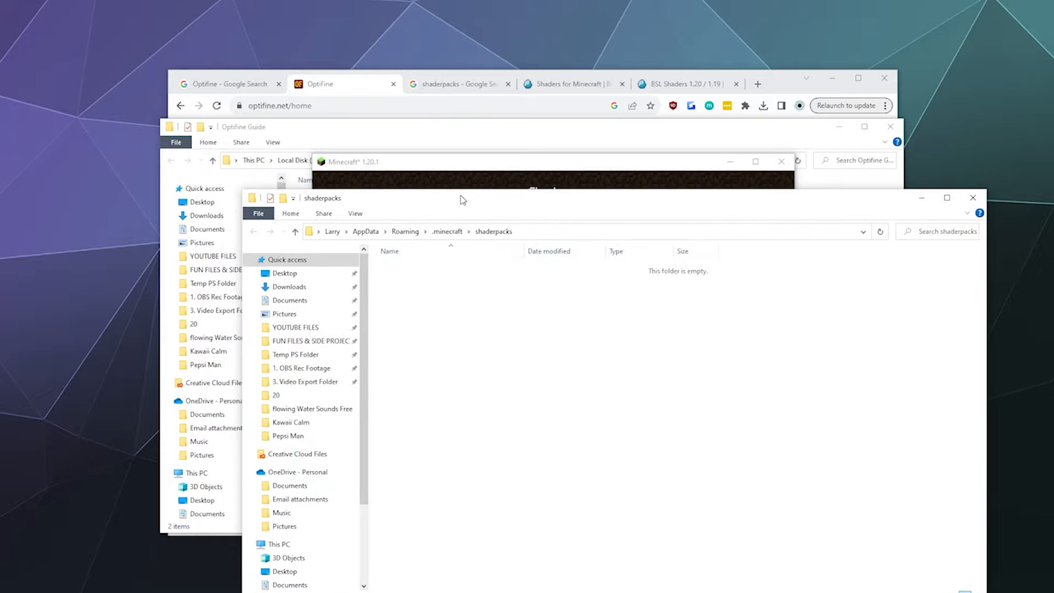
click(470, 200)
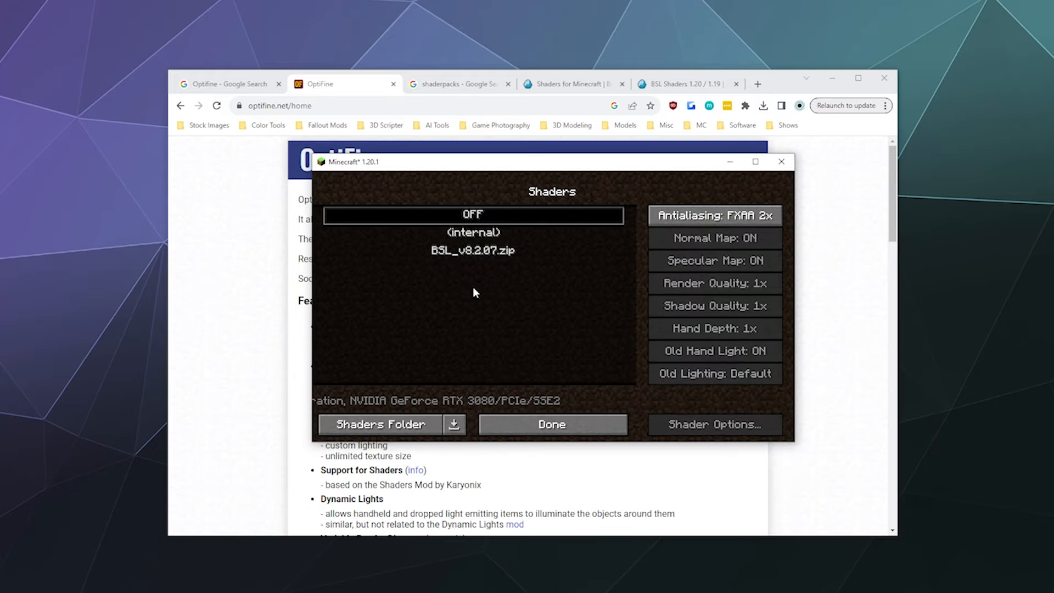
mouse_move(470, 255)
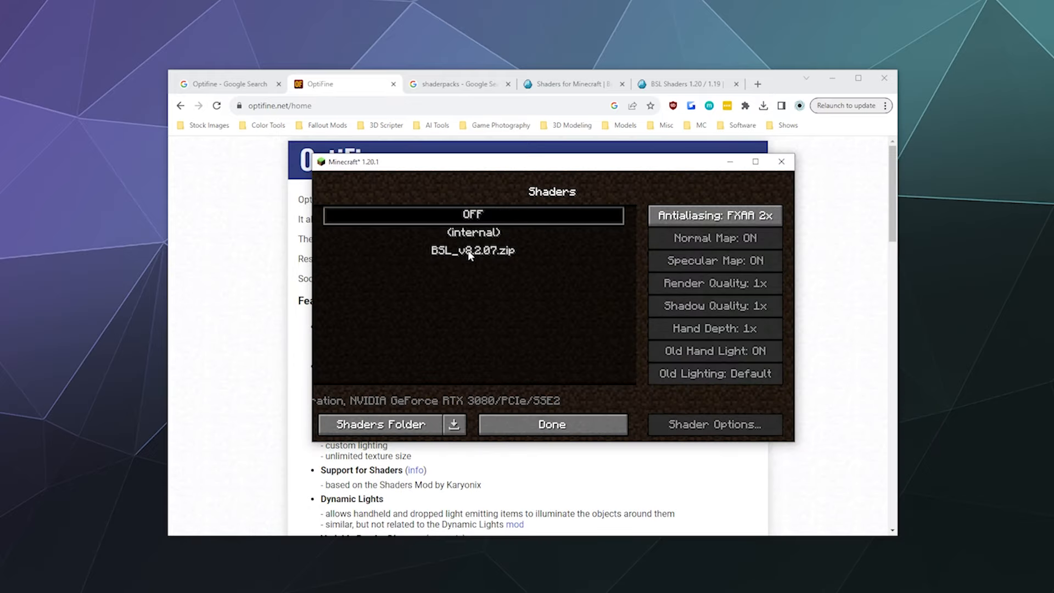
- Select BSL_v8.2.07.zip as the active shader pack and confirm it
click(550, 424)
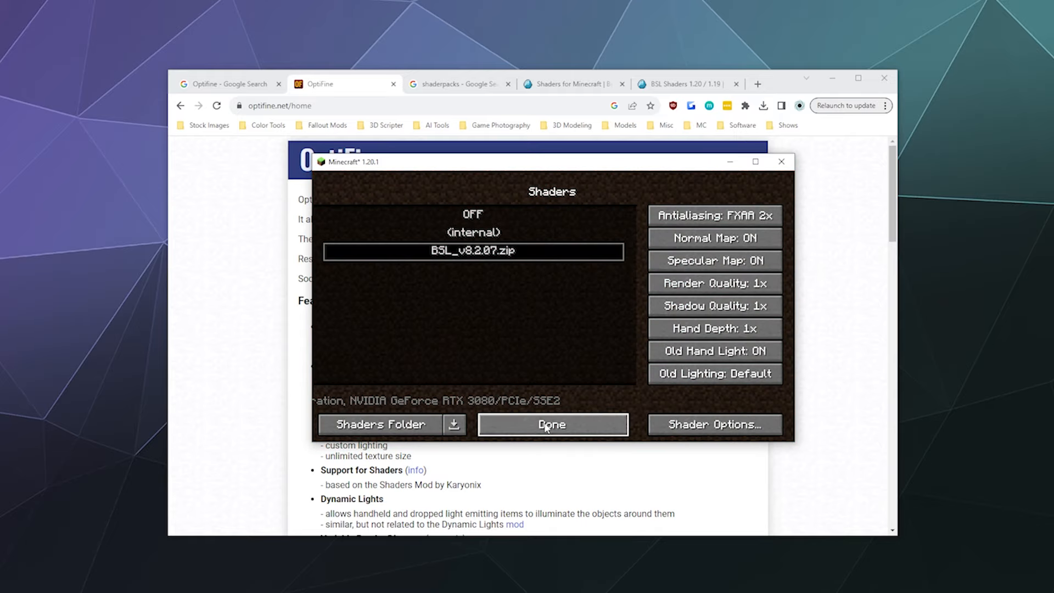
click(551, 424)
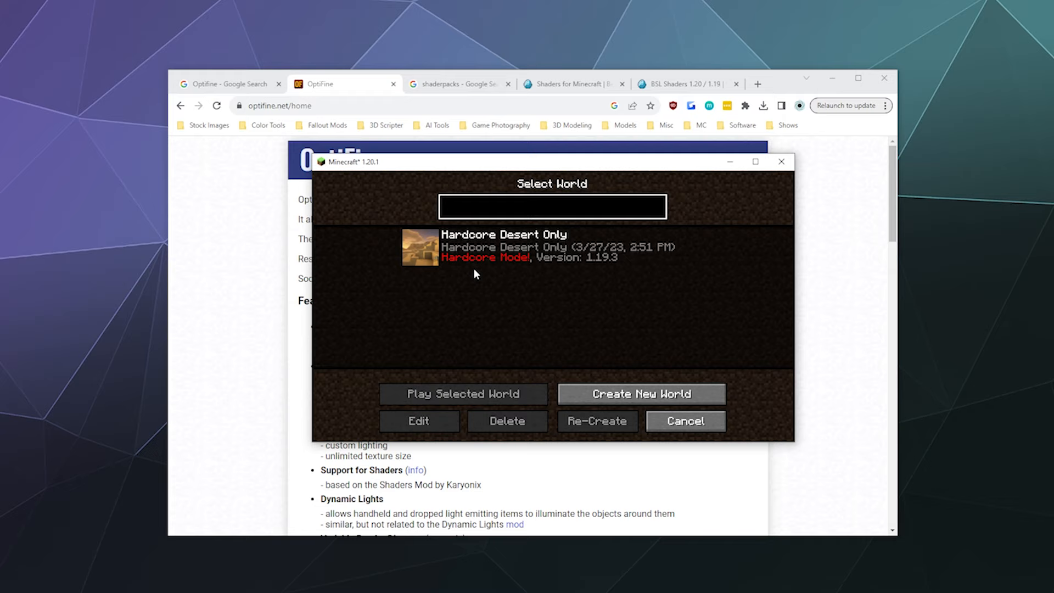
mouse_move(509, 374)
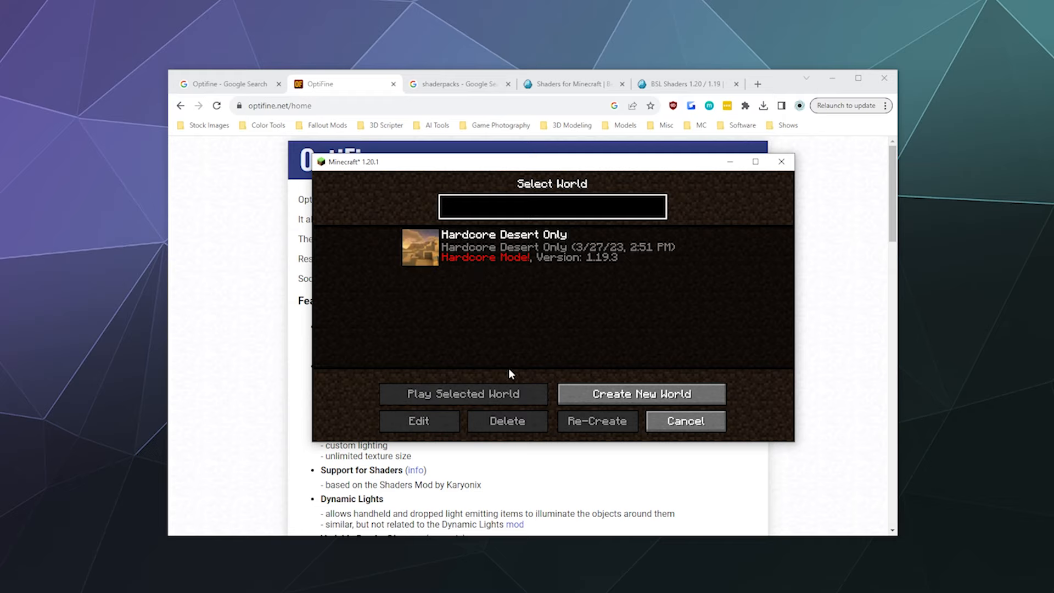
- Create a new survival world with default settings and load into its savanna
click(640, 393)
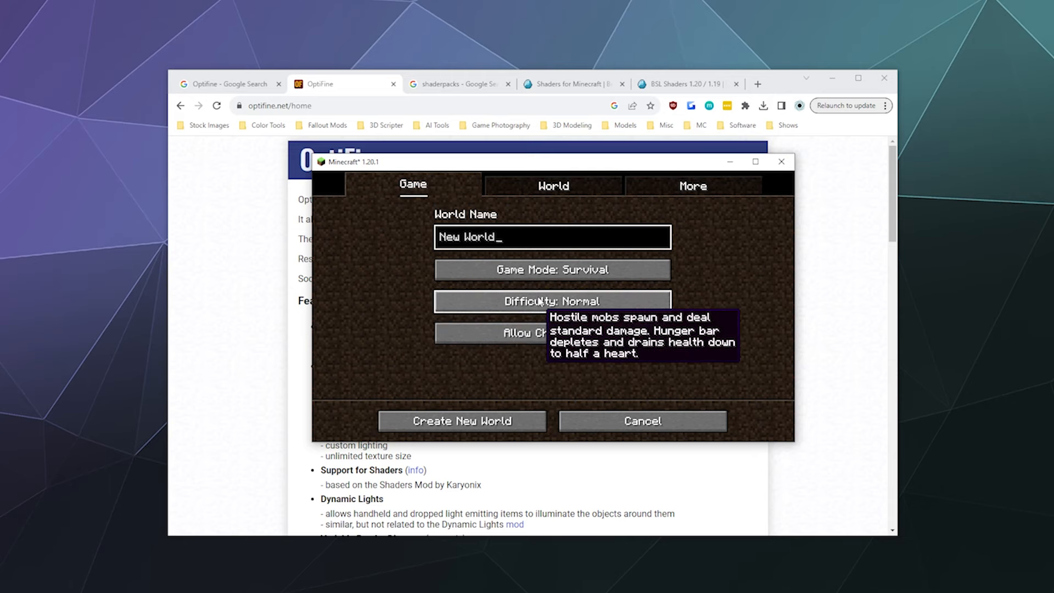
click(461, 420)
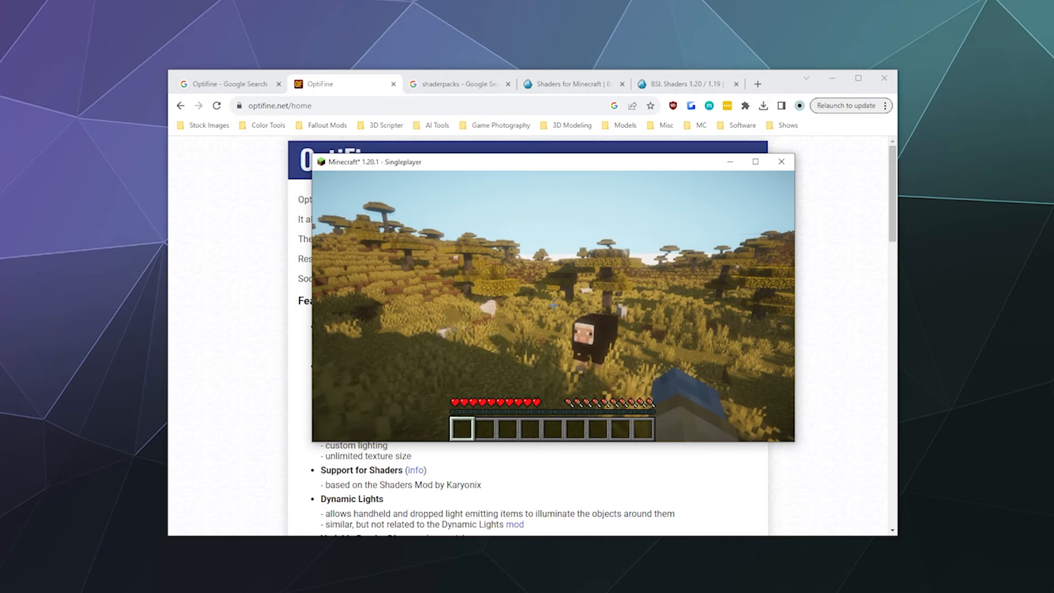
- Save and quit the world, confirm BSL_v8.2.07 is the selected shader, and return to title
key(Escape)
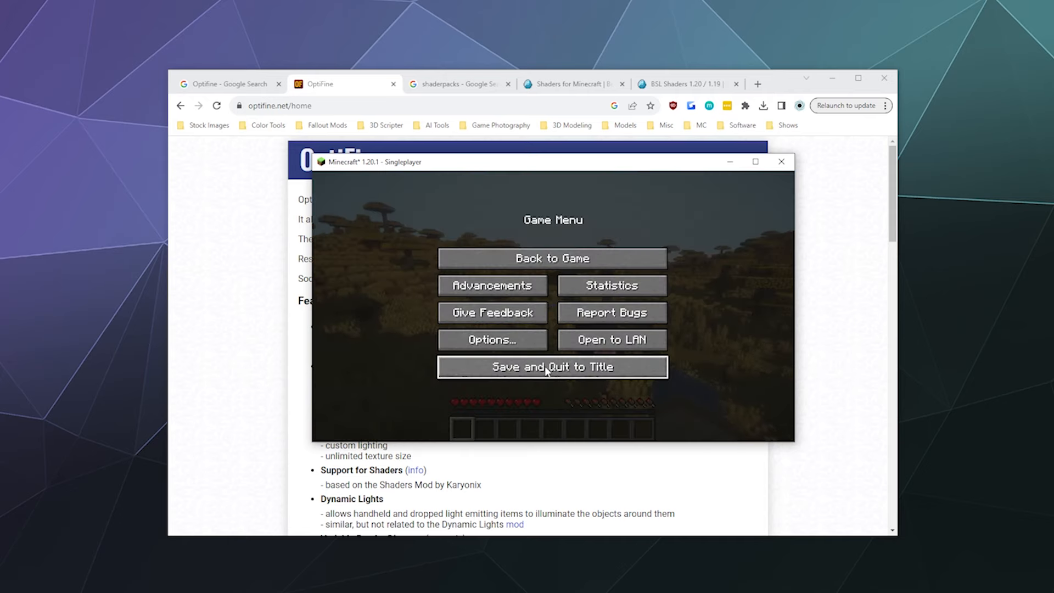
click(552, 366)
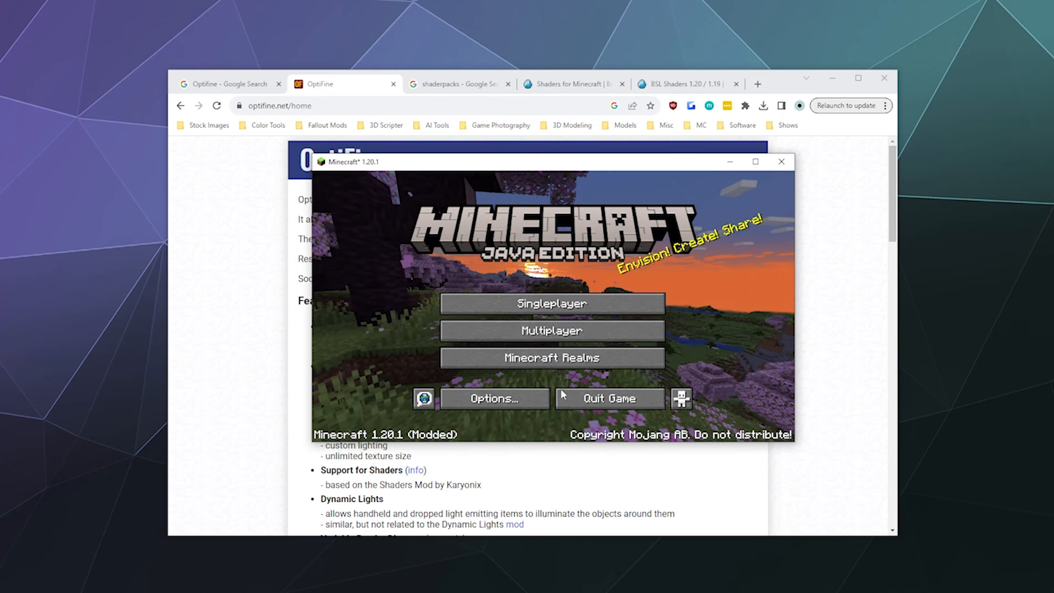
click(493, 398)
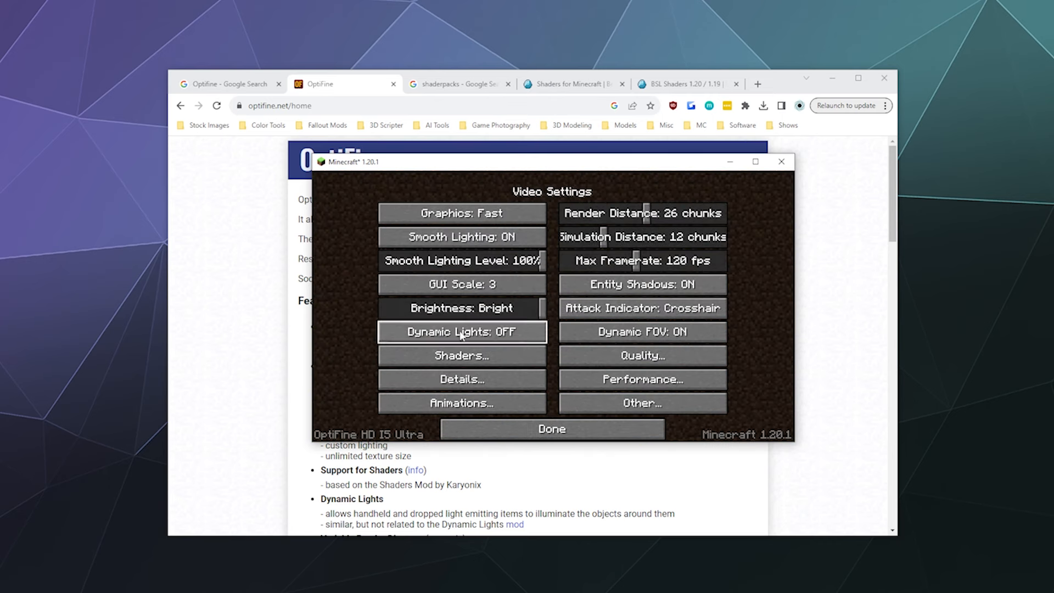
click(461, 355)
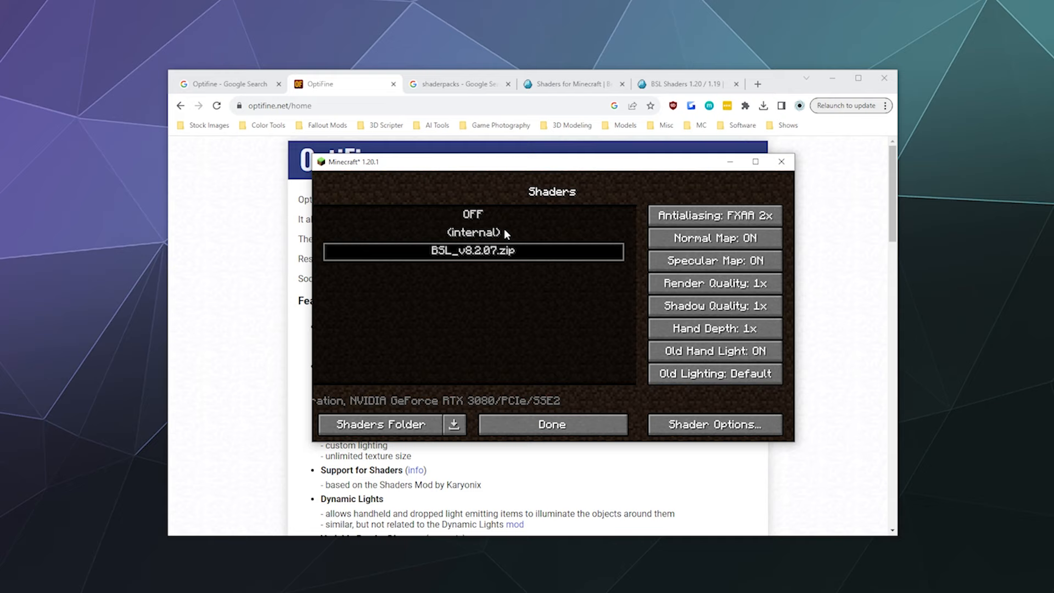
mouse_move(536, 390)
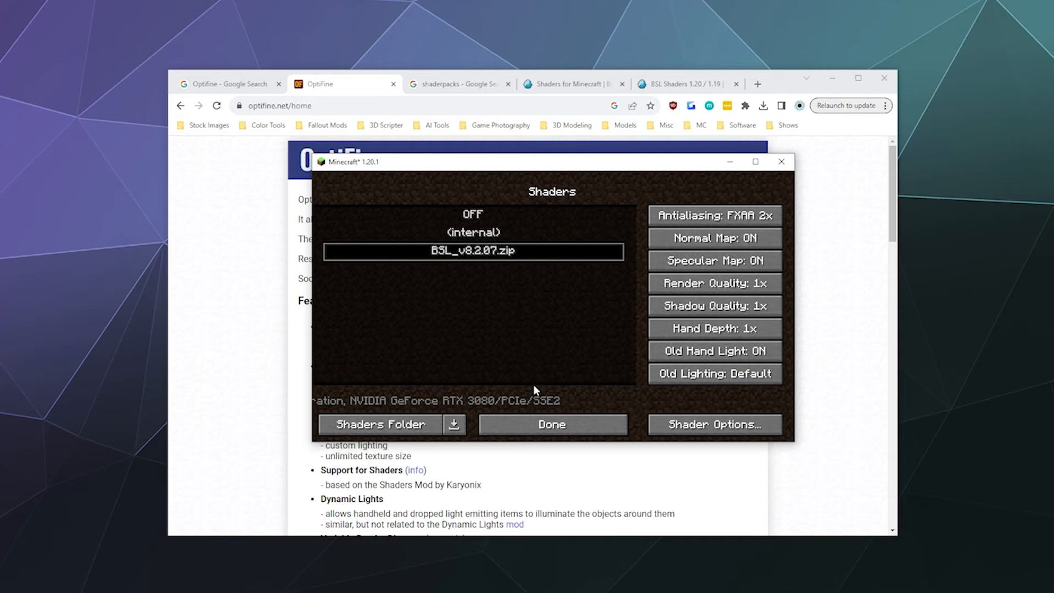
click(551, 424)
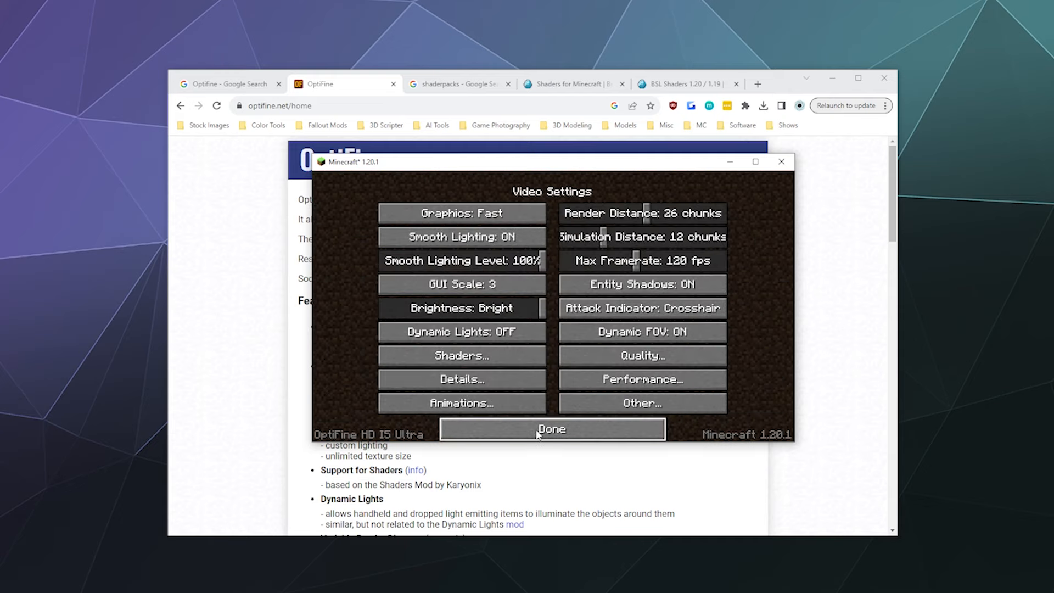
click(551, 429)
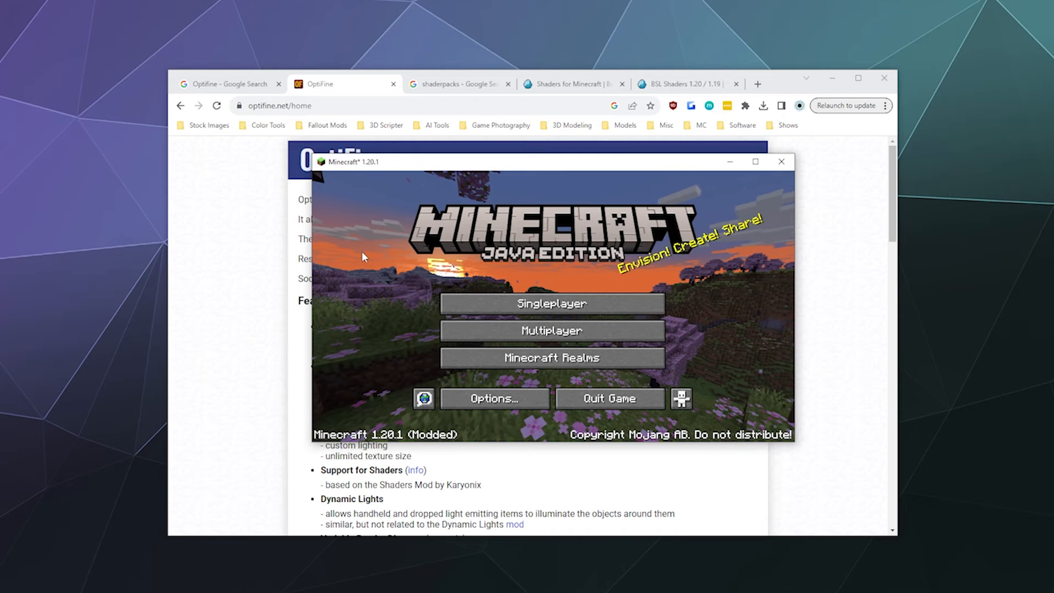